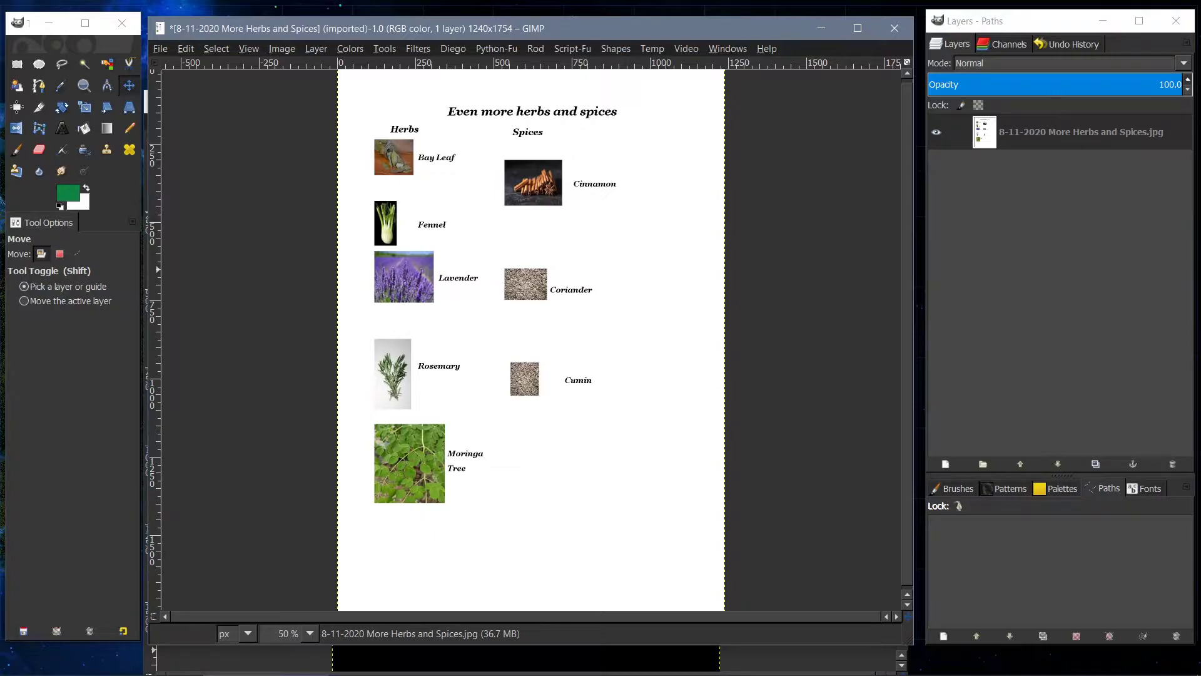
mouse_move(437, 375)
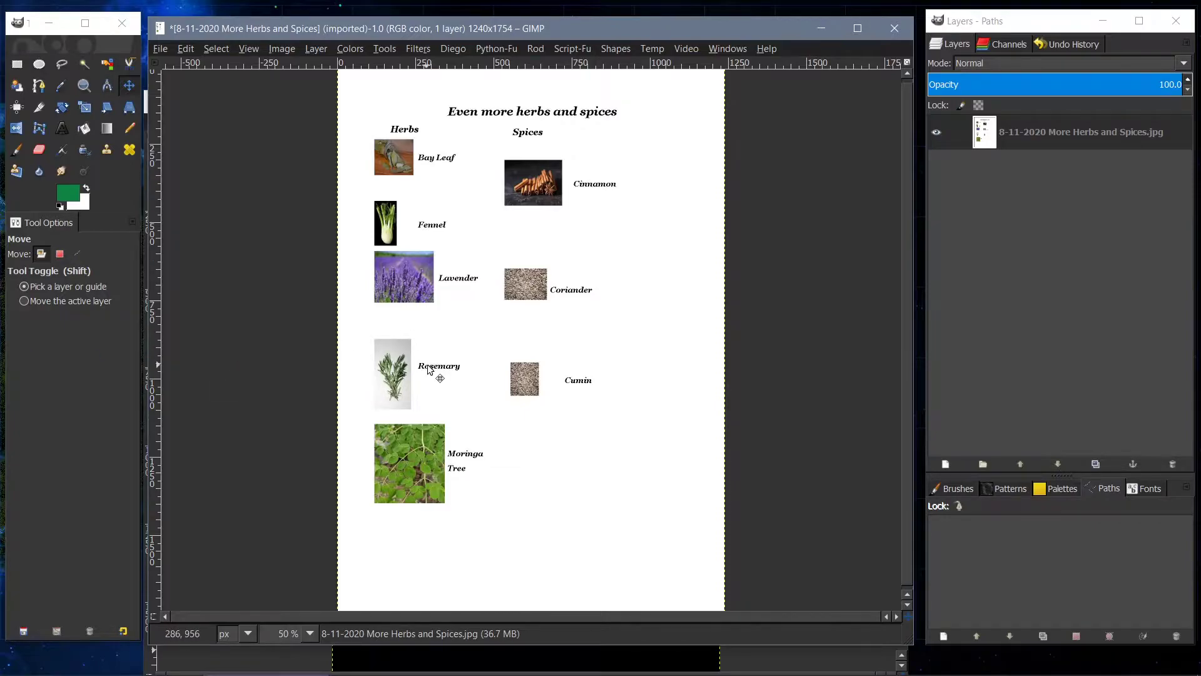
mouse_move(640, 356)
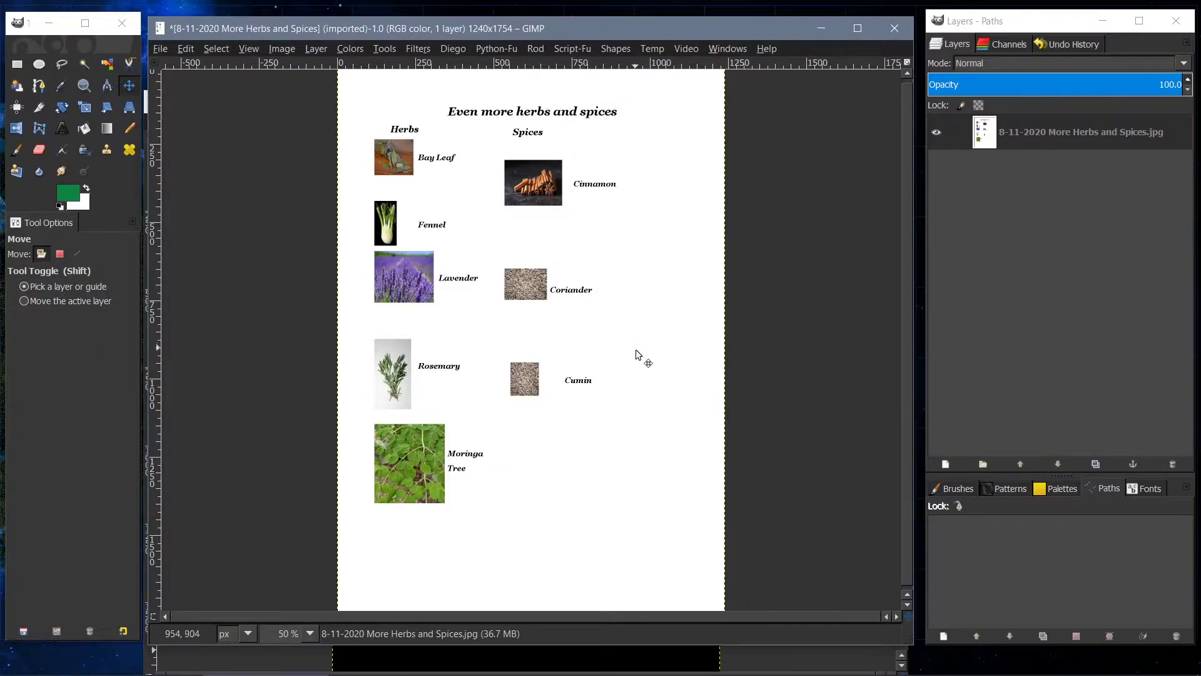
mouse_move(502, 451)
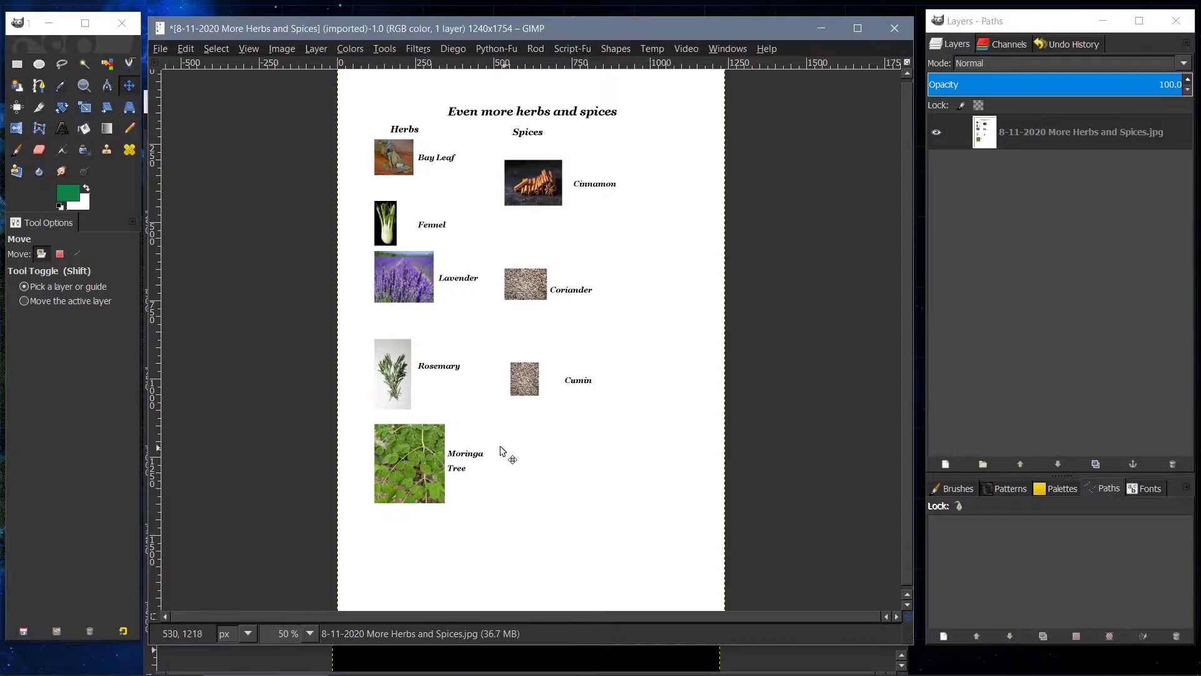
mouse_move(544, 199)
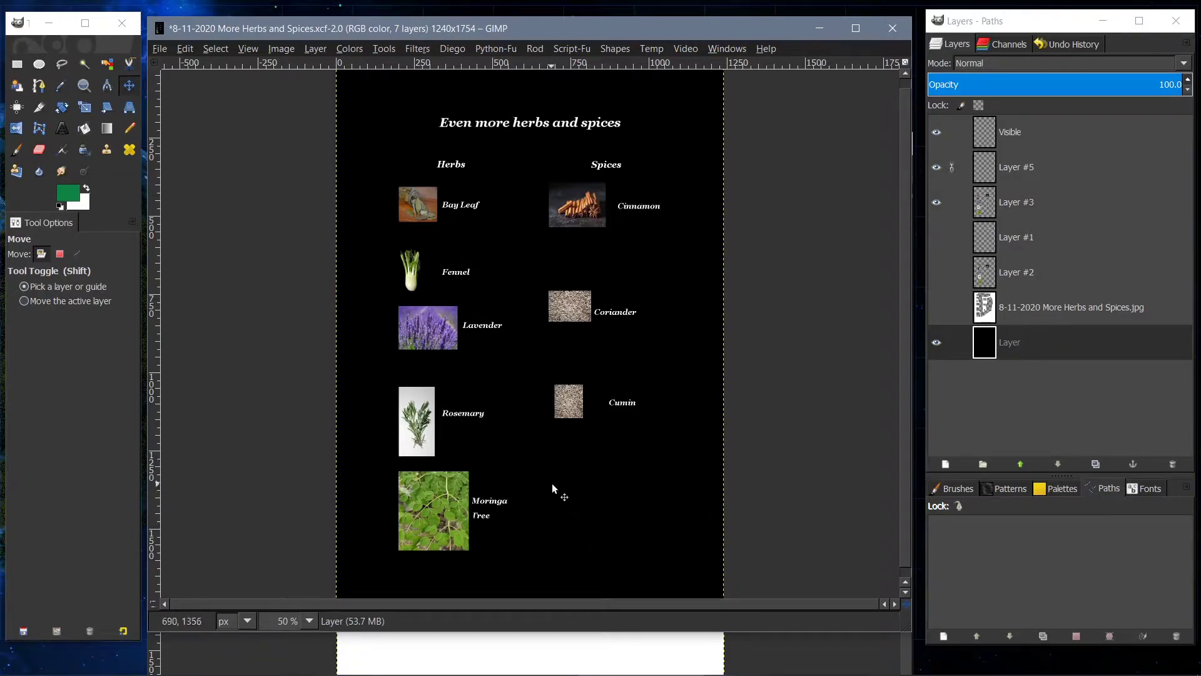
mouse_move(488, 509)
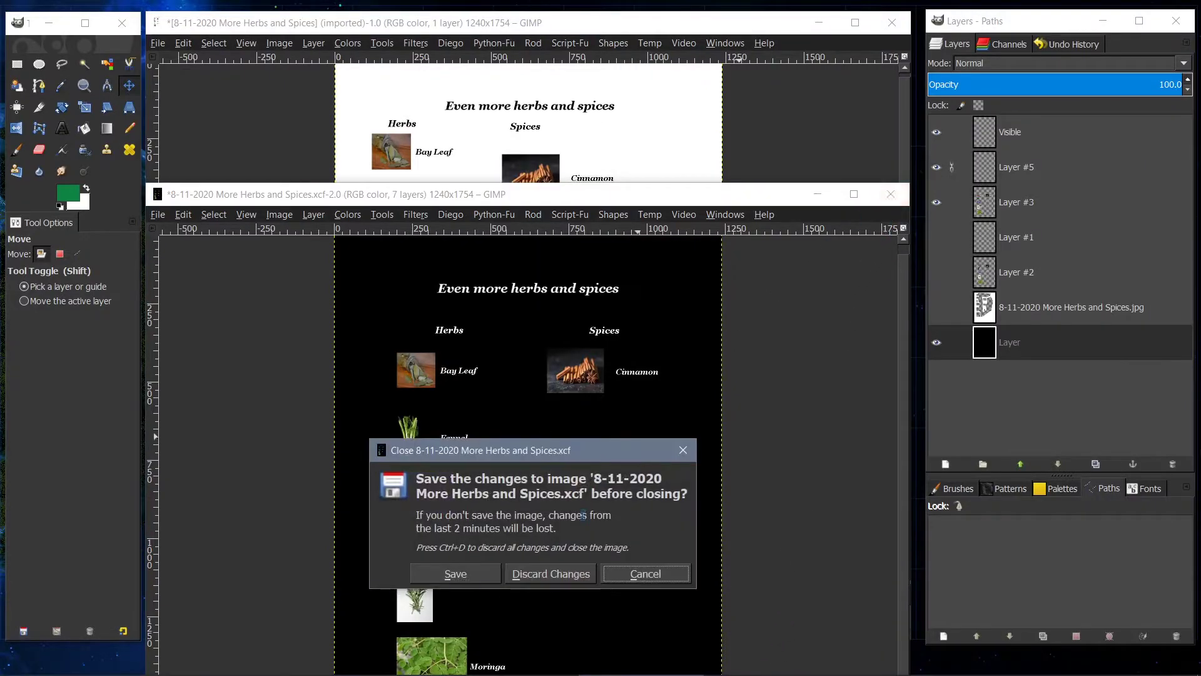
- Close the seven-layer black-background .xcf version, discarding its changes
click(550, 573)
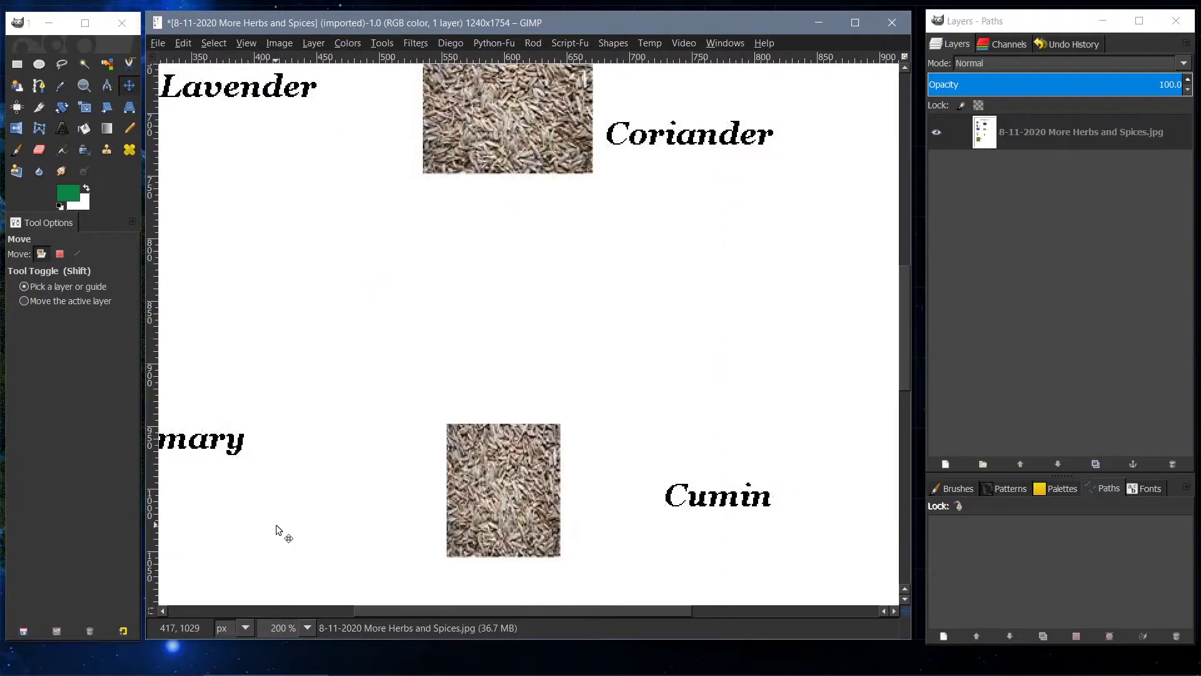
- Scroll the white page view and activate the Rectangle Select tool
scroll(down, 3)
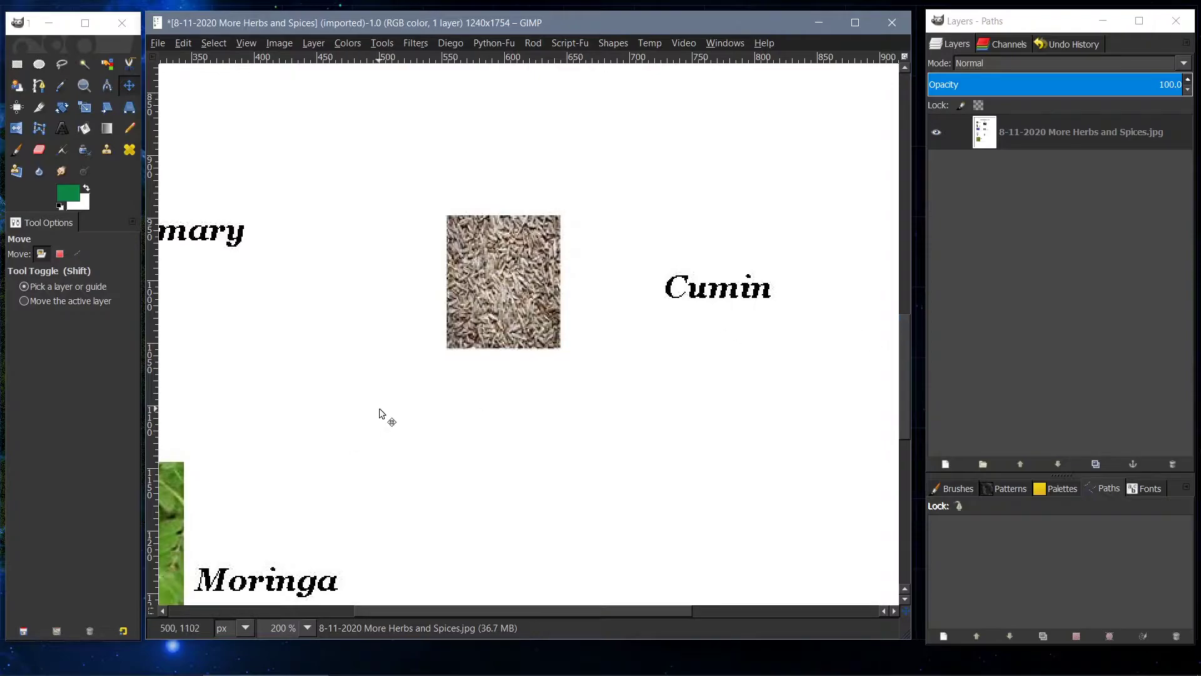
click(17, 64)
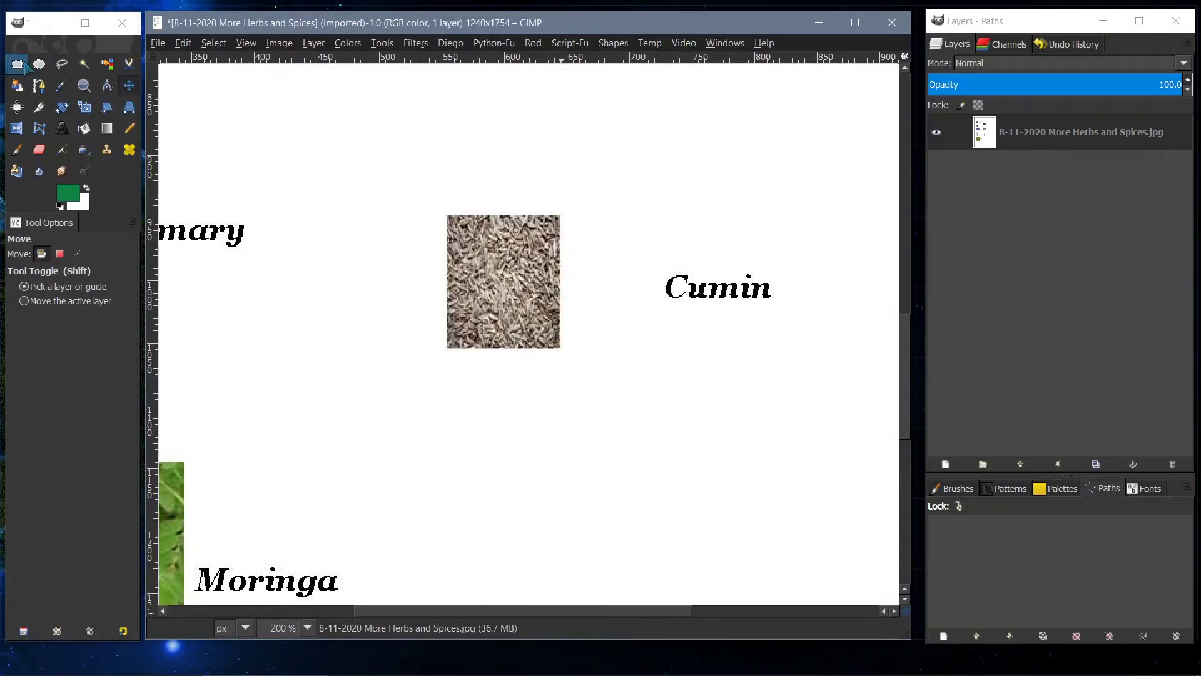
mouse_move(17, 64)
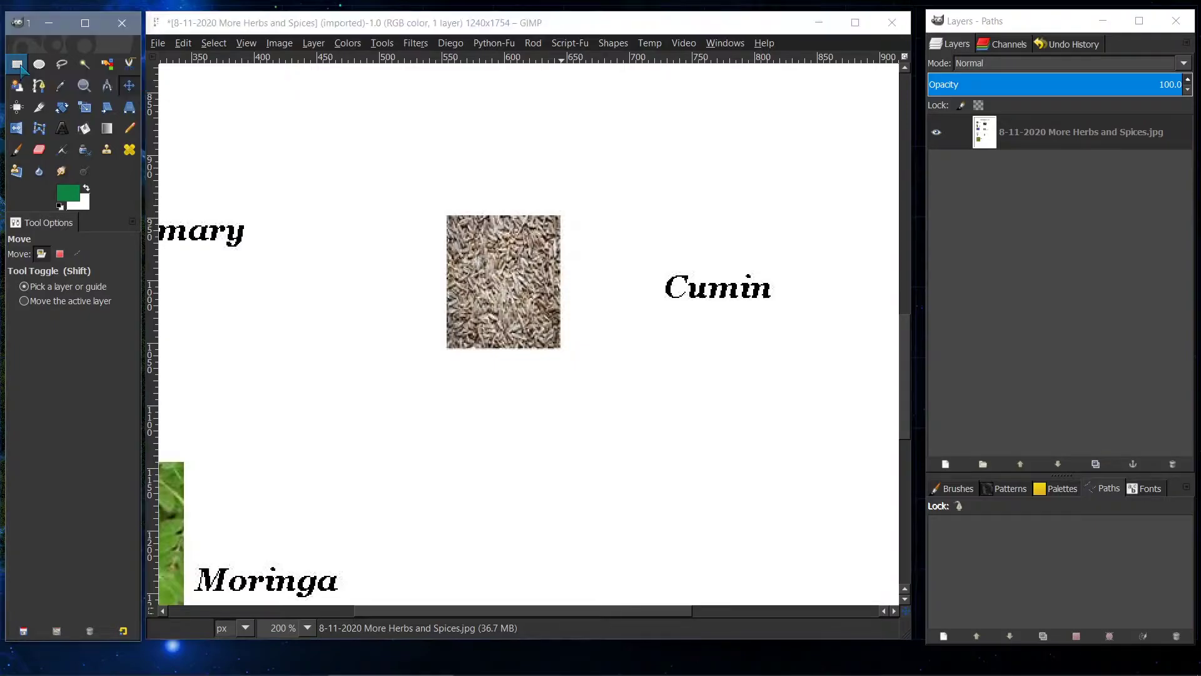
click(16, 64)
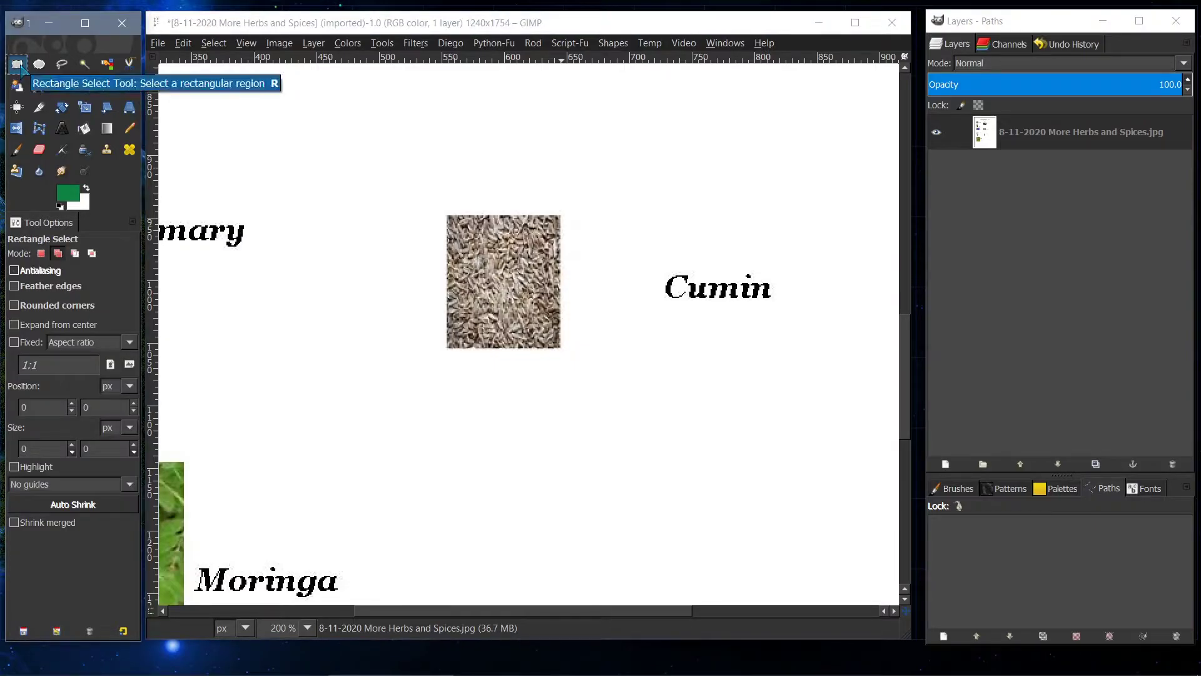
mouse_move(429, 252)
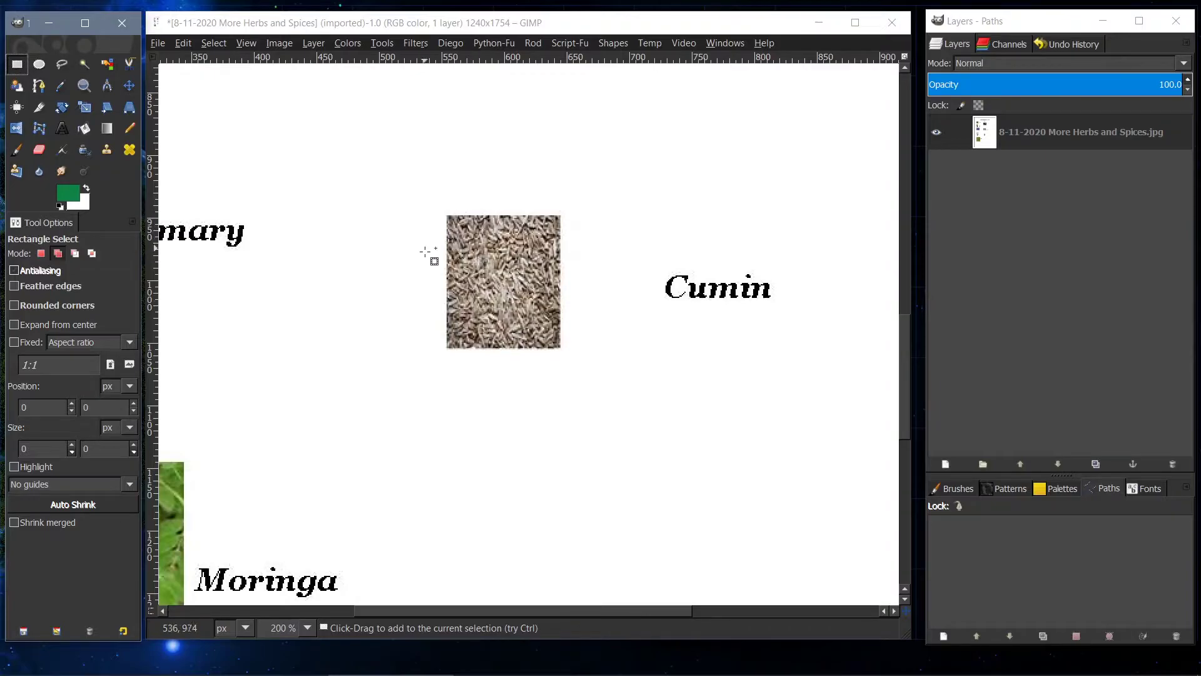
mouse_move(413, 264)
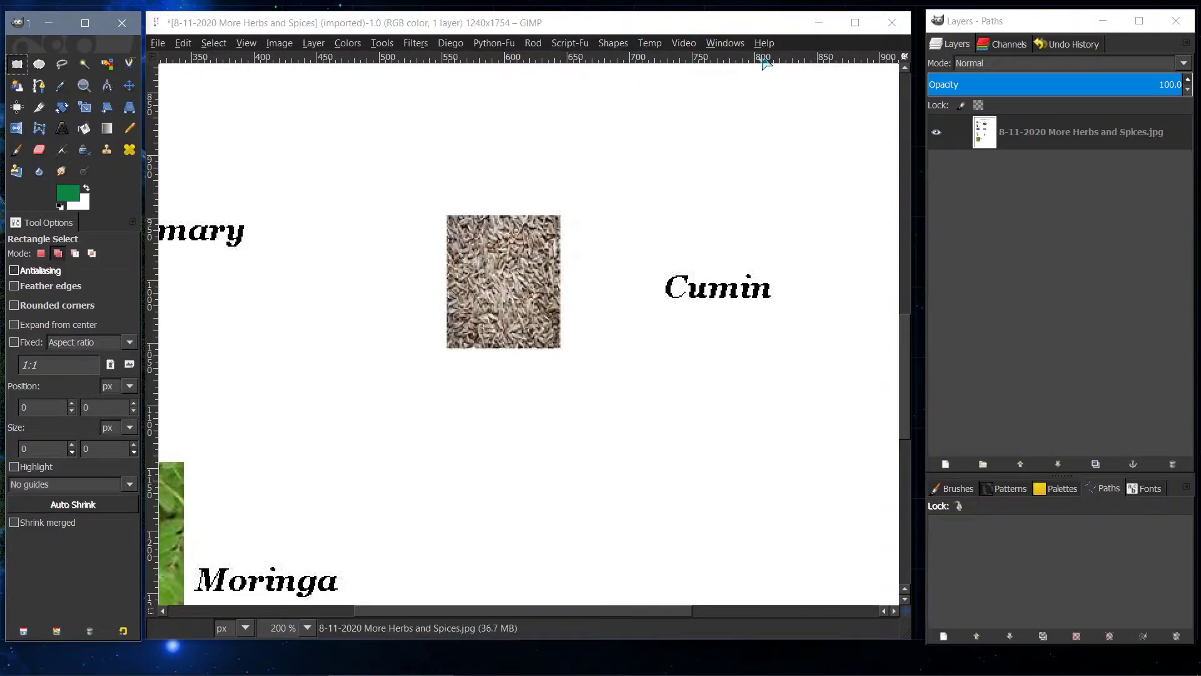
click(764, 42)
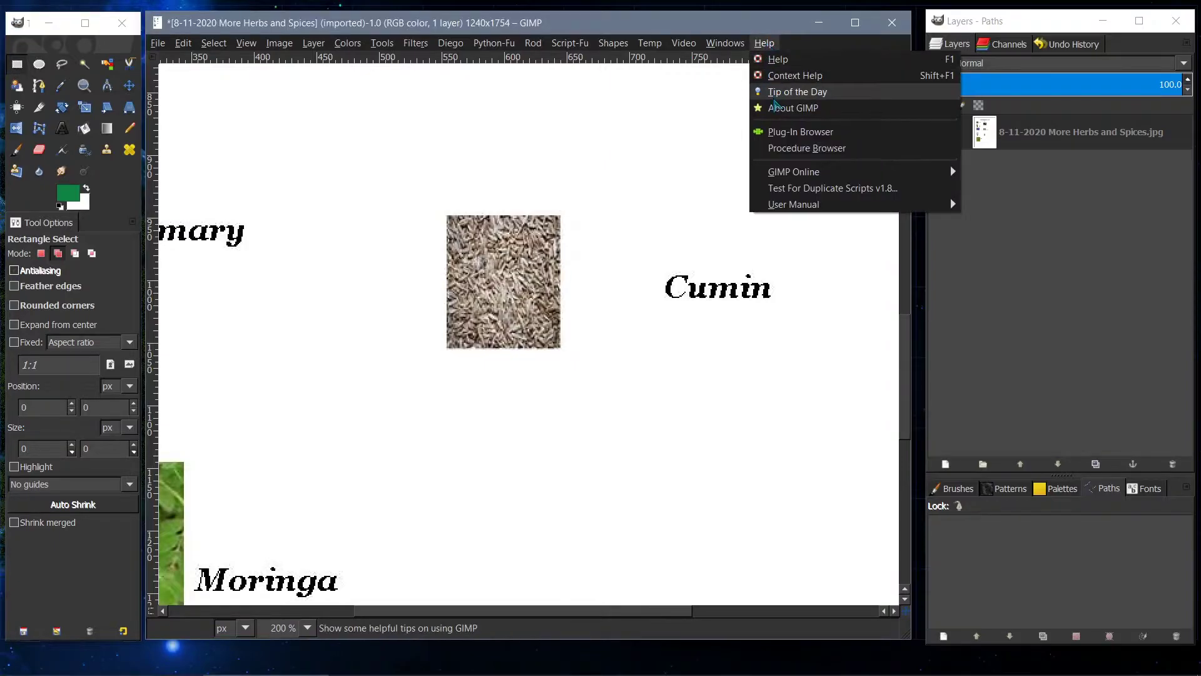
click(793, 107)
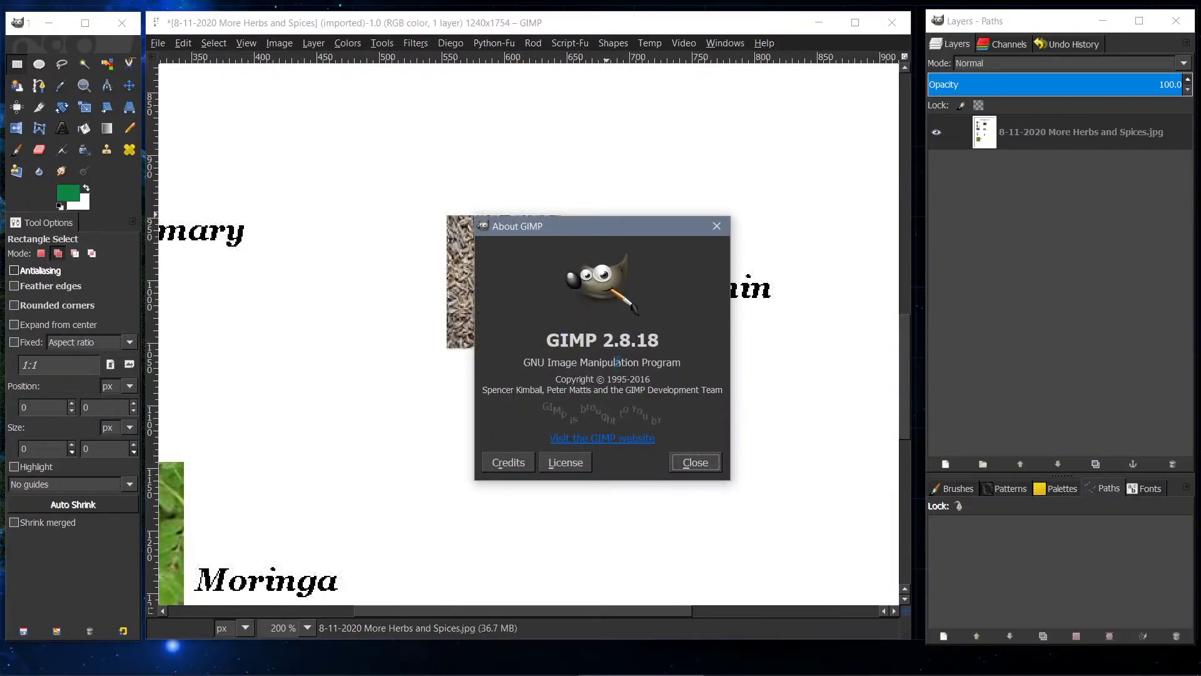
double_click(630, 340)
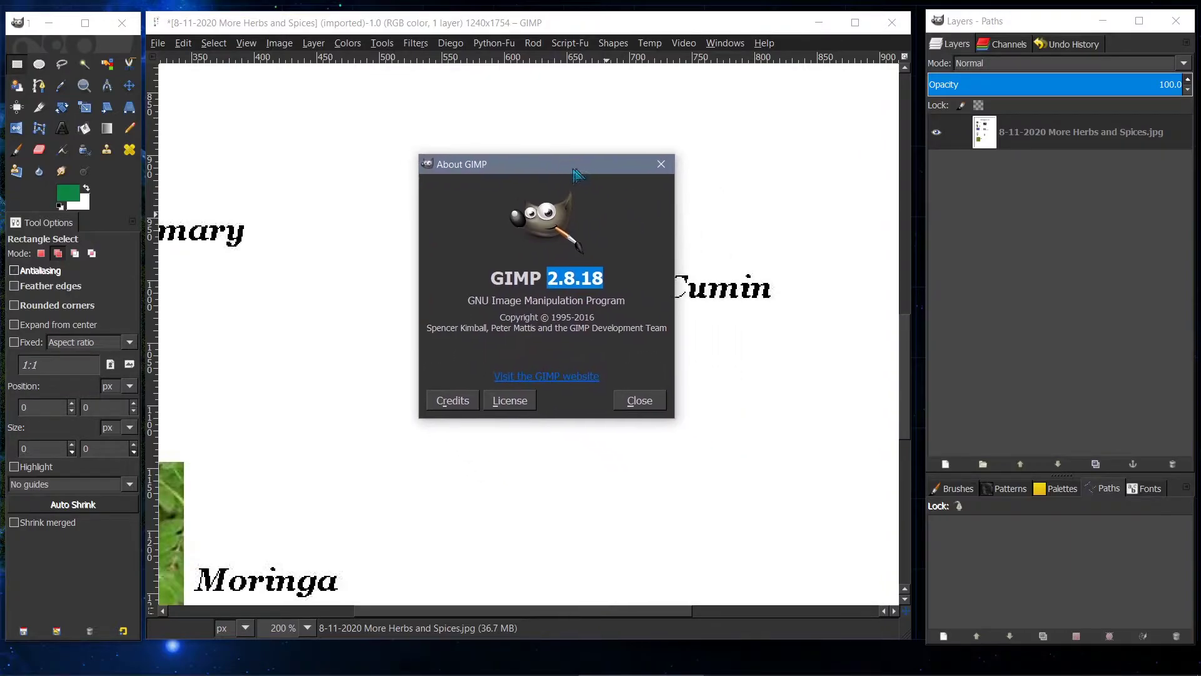
click(639, 400)
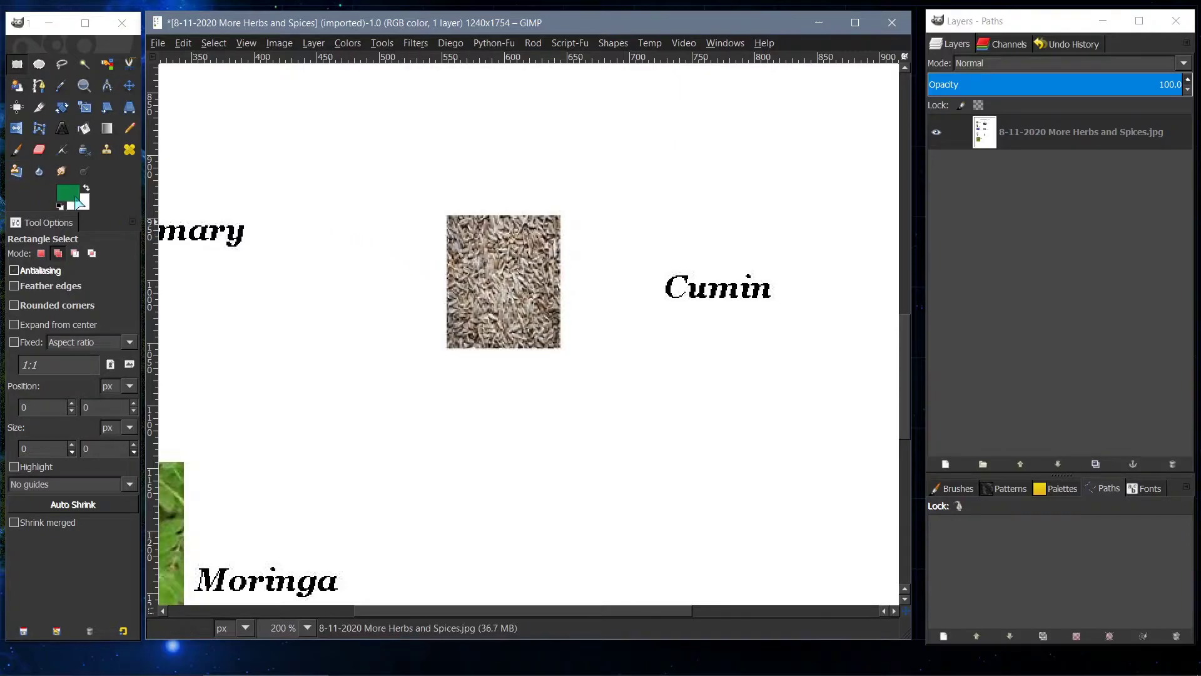
mouse_move(427, 326)
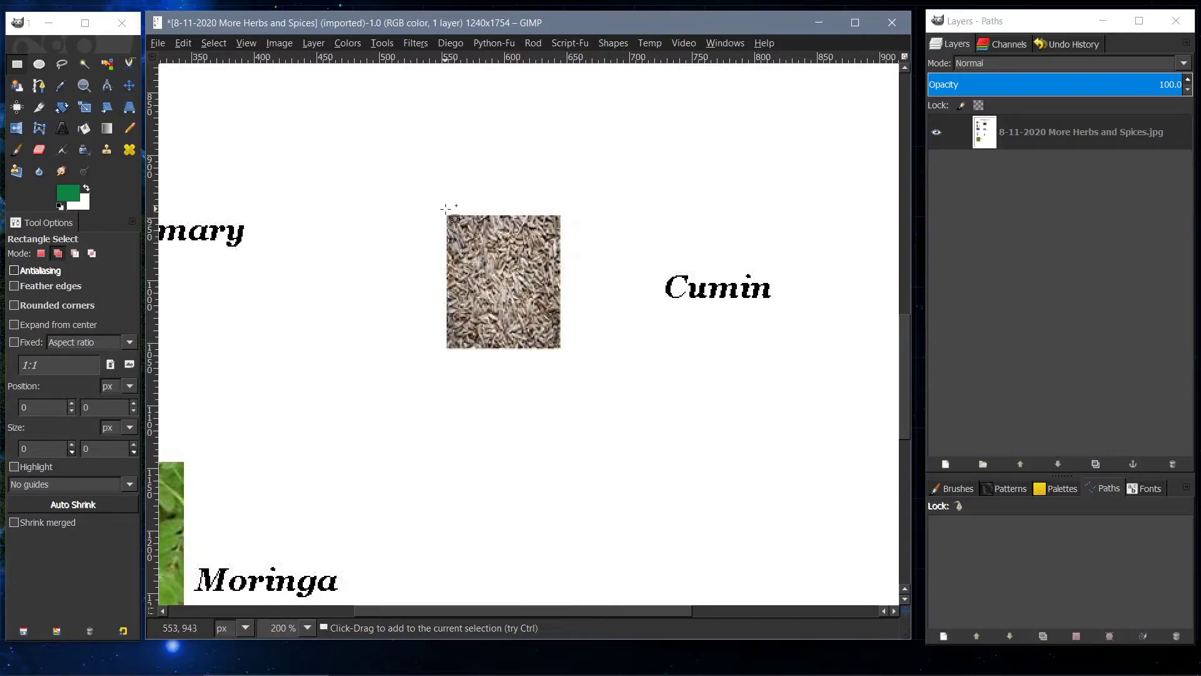
- Draw bordered rectangle selections around the Cumin, Moringa Tree and Rosemary photos
drag(447, 217, 560, 352)
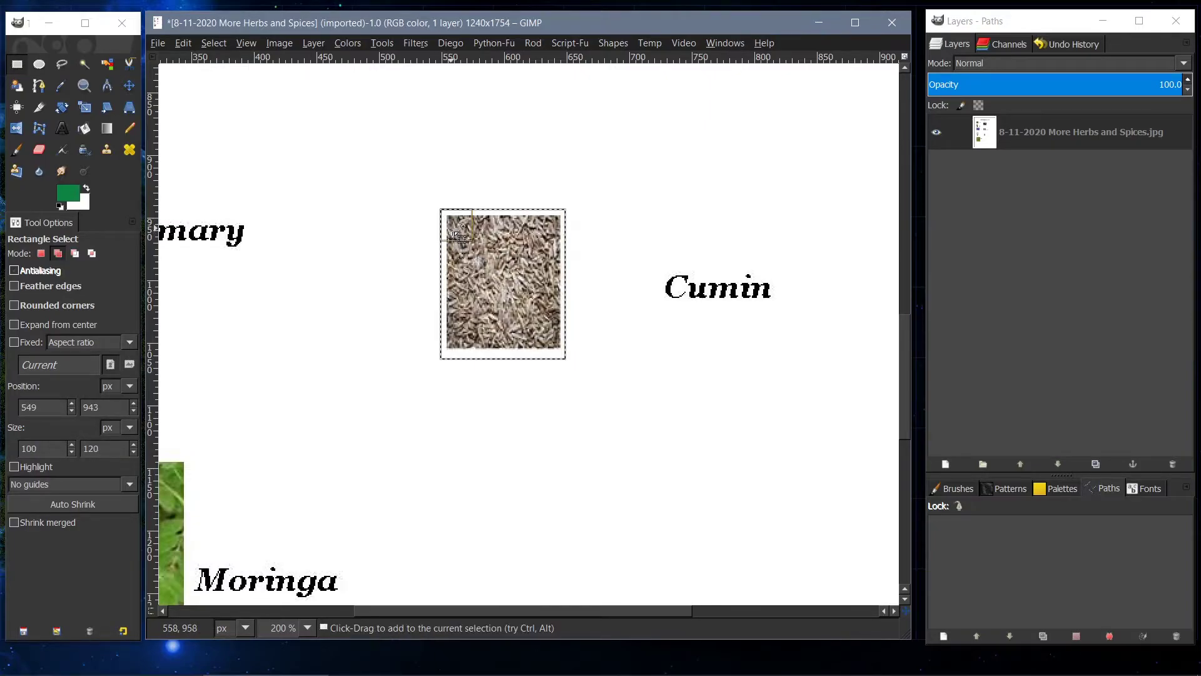
scroll(left, 3)
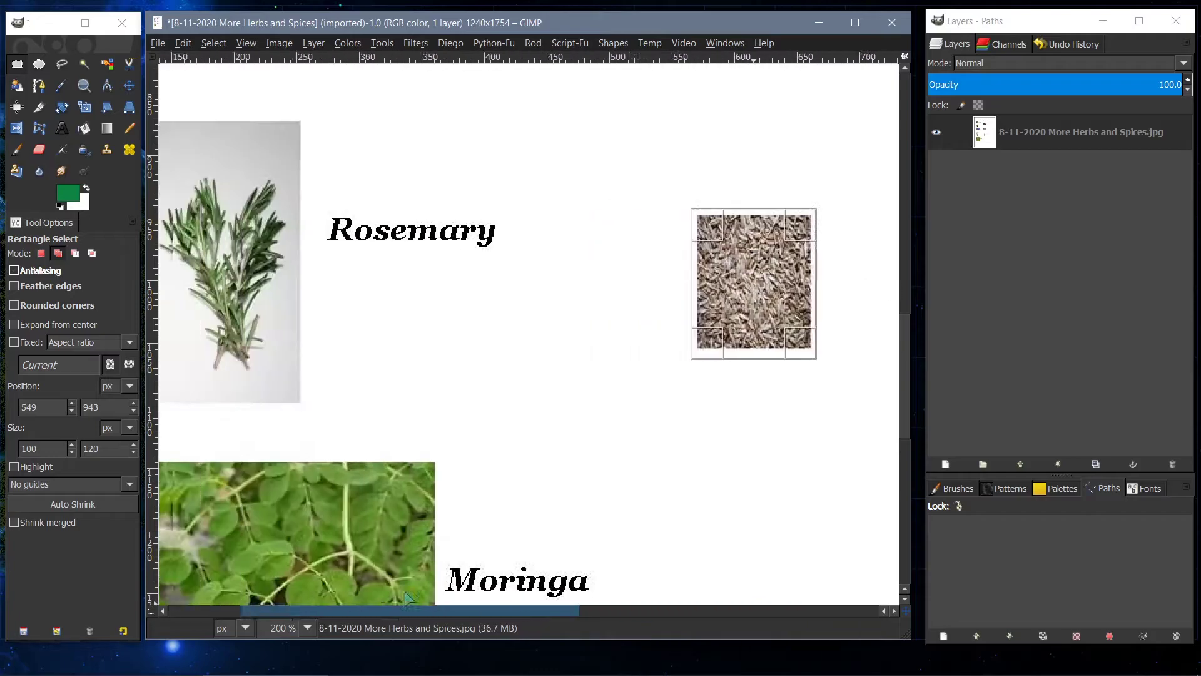
scroll(down, 3)
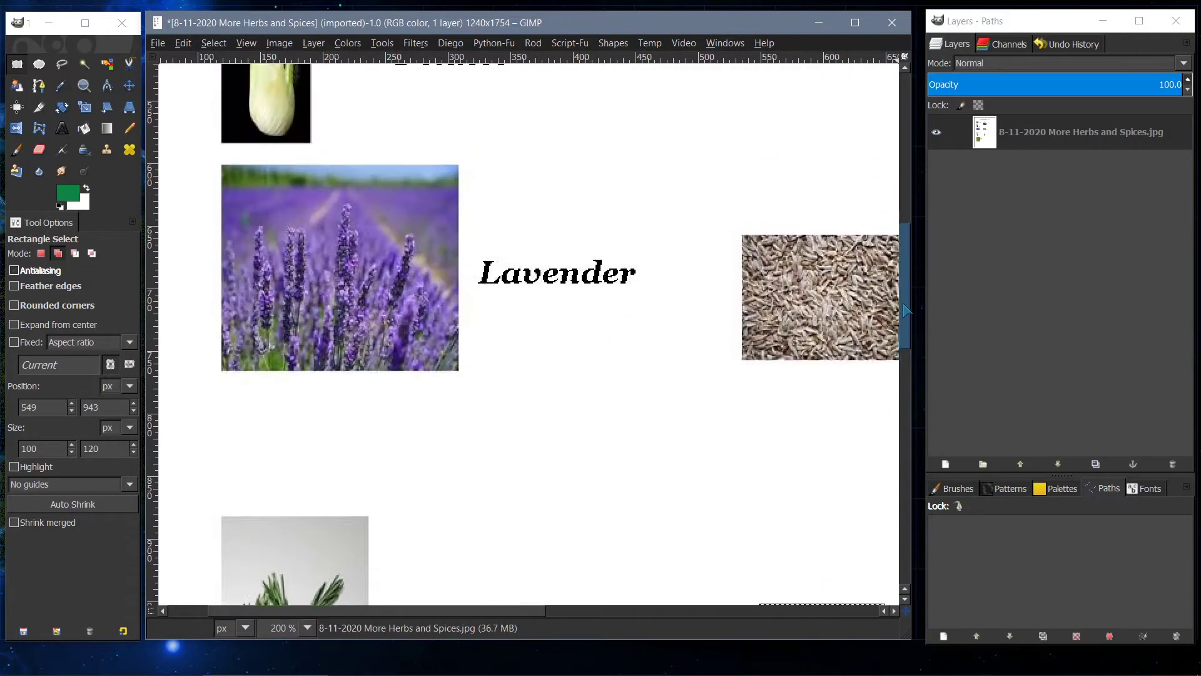
scroll(down, 3)
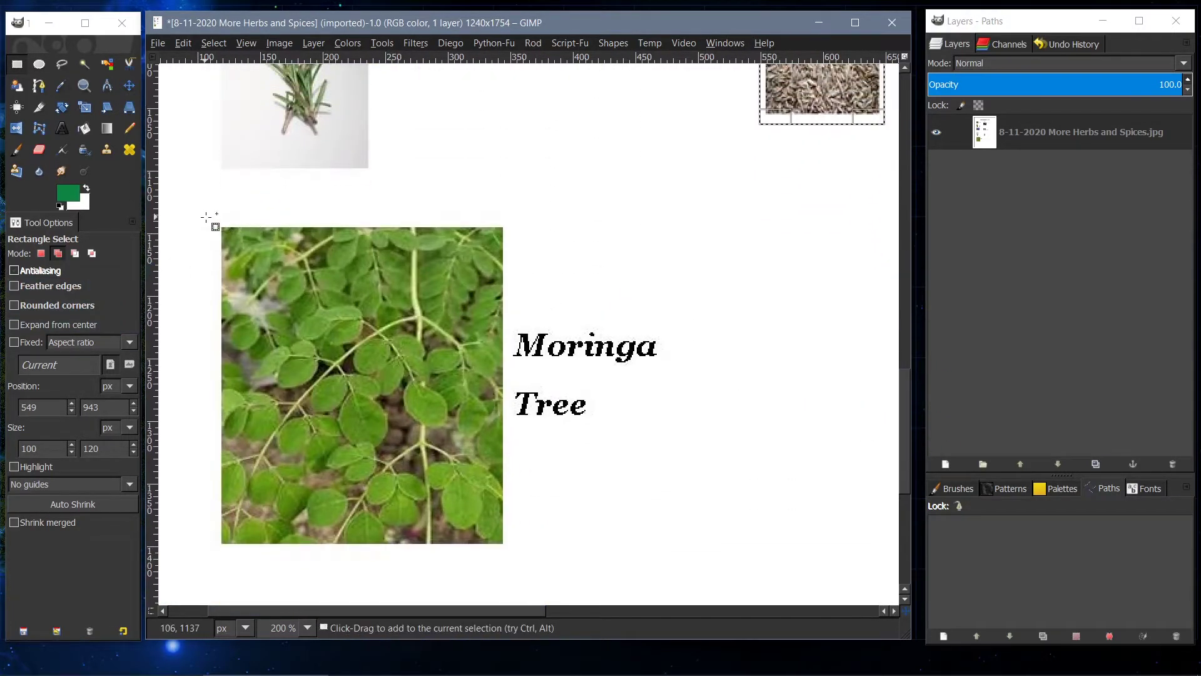
drag(215, 225, 506, 540)
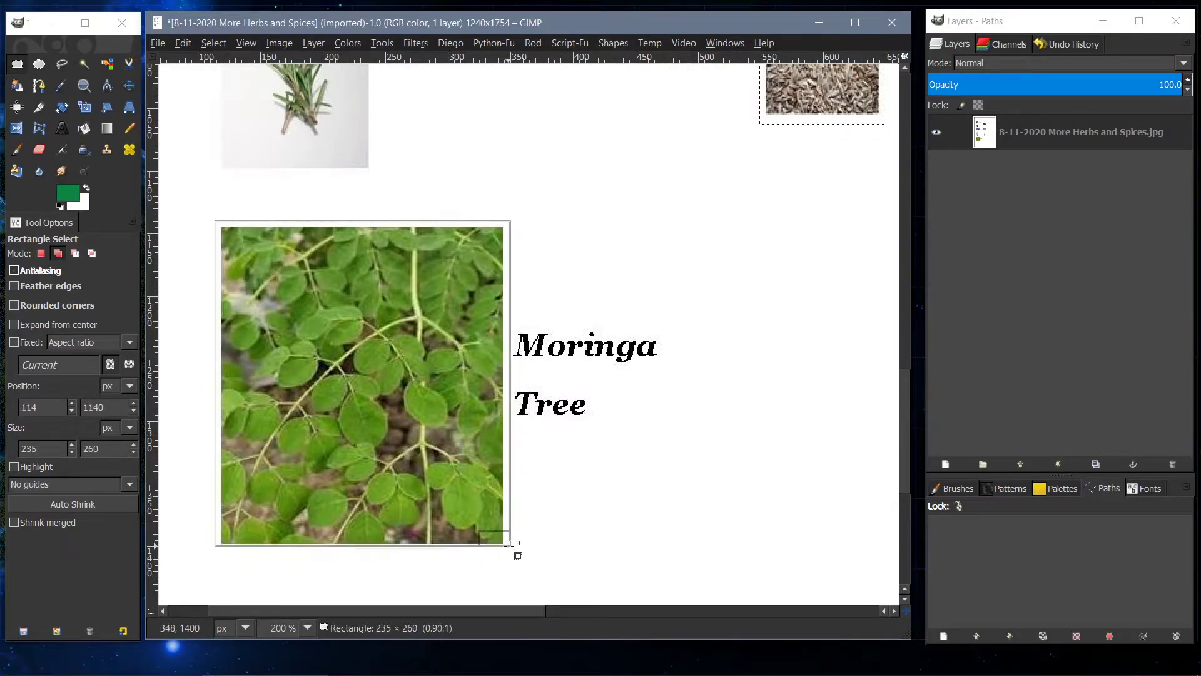
drag(495, 536, 494, 544)
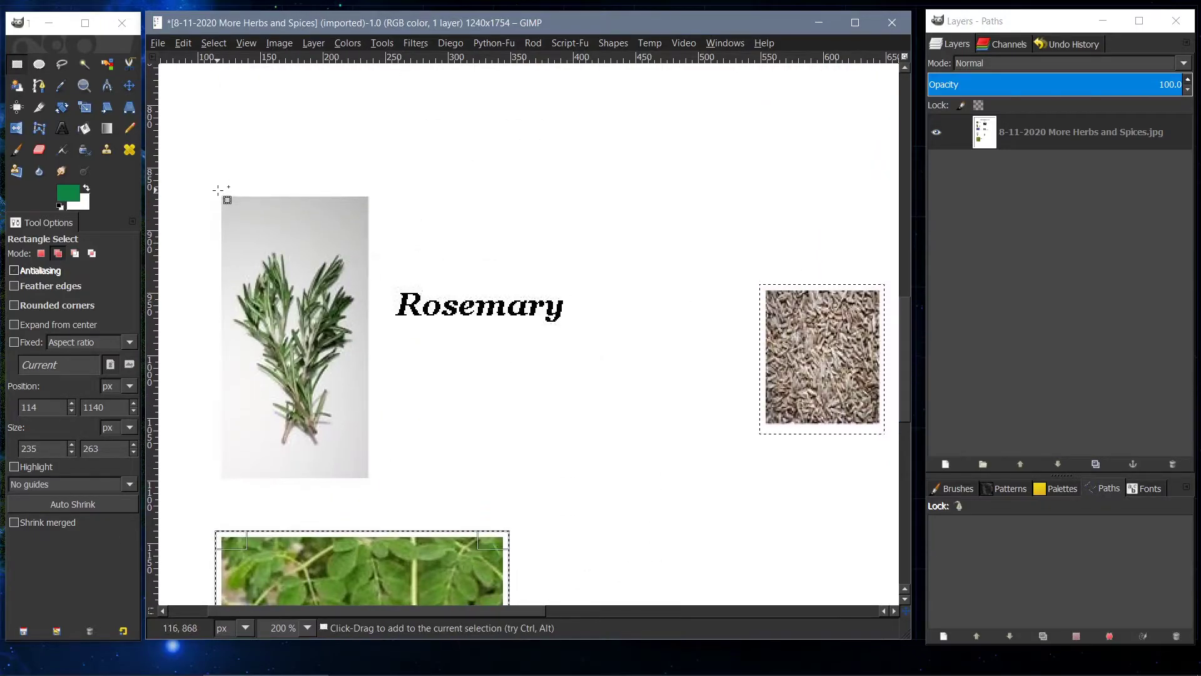
drag(225, 199, 226, 370)
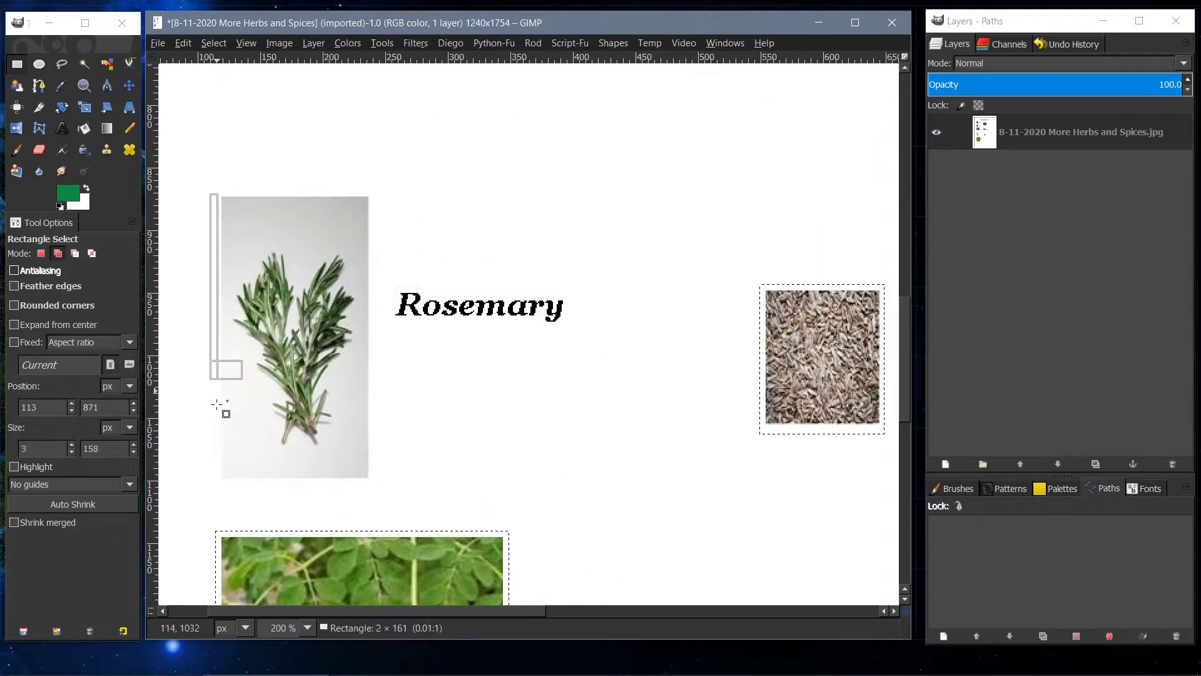
drag(226, 370, 375, 479)
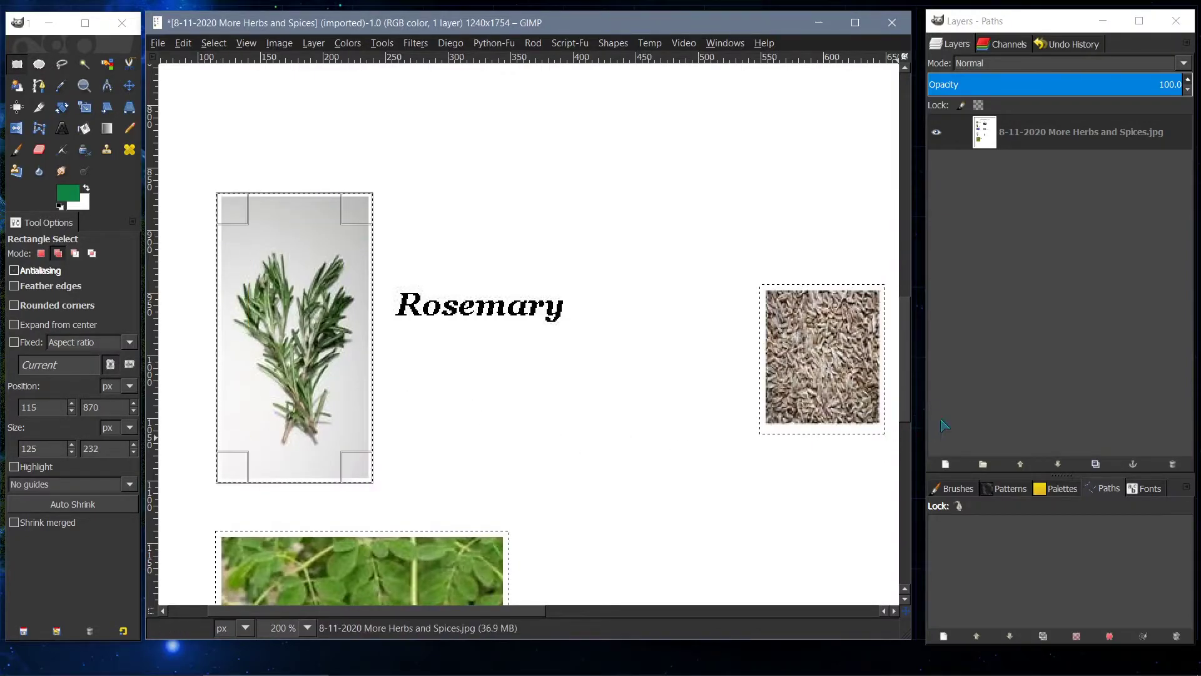
mouse_move(902, 454)
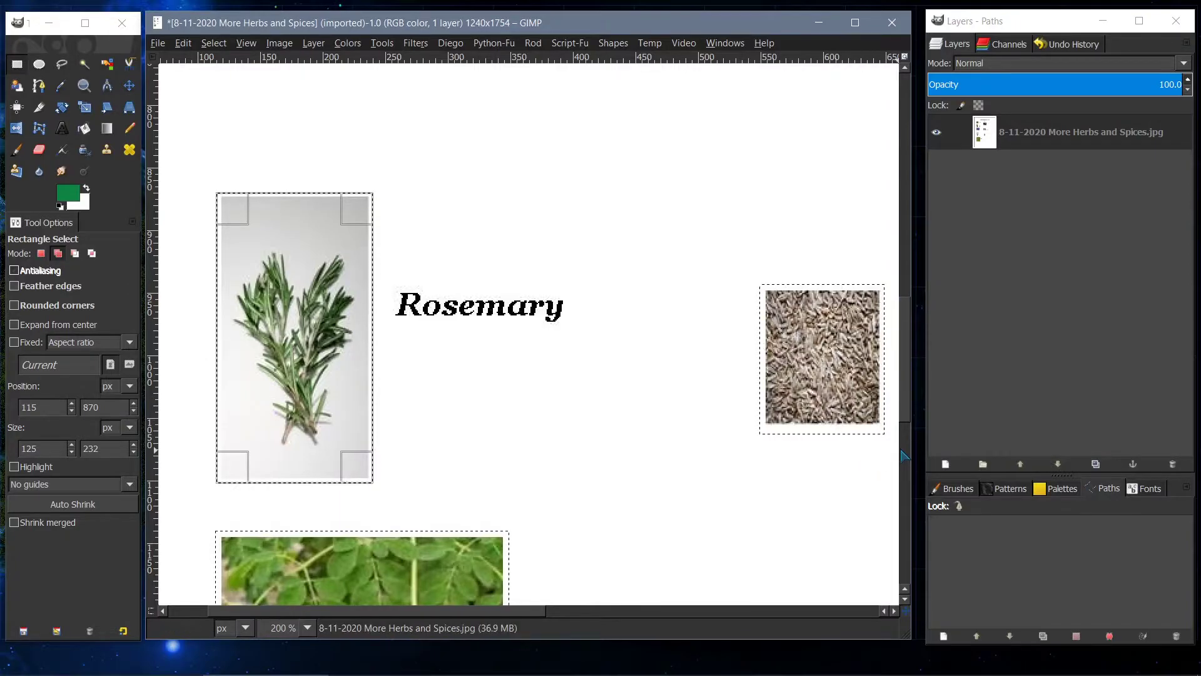
- Add the Lavender, Fennel and Bay Leaf photos, with borders, to the selection
scroll(down, 3)
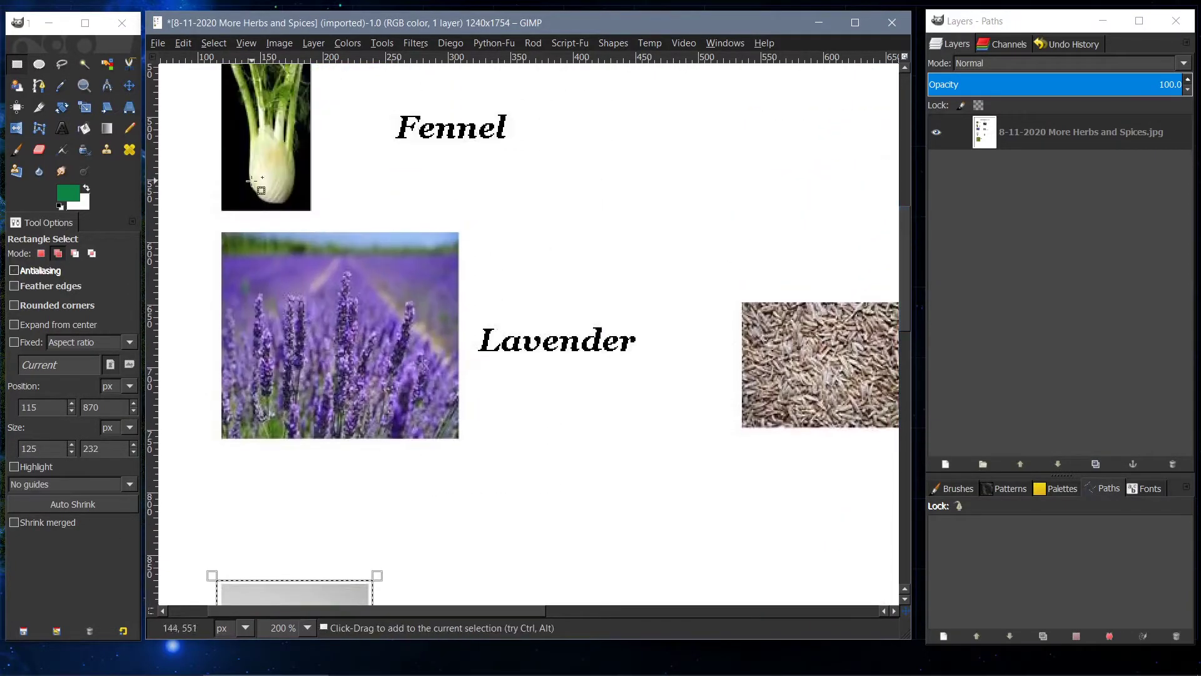
mouse_move(226, 233)
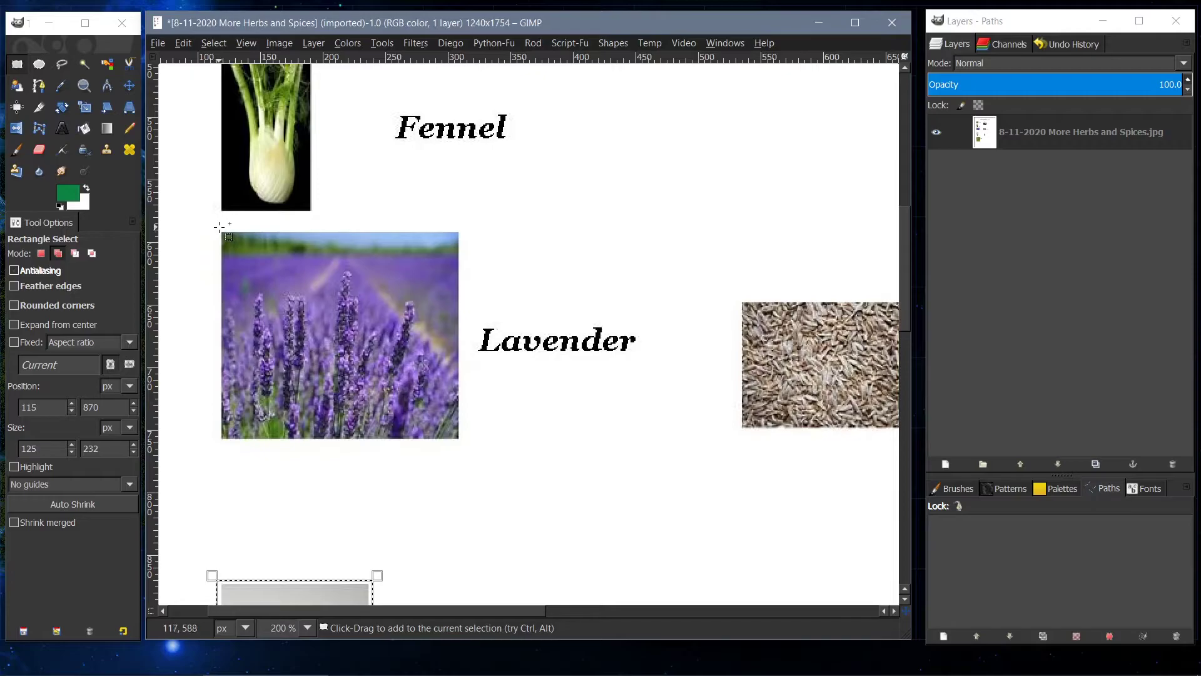
drag(224, 234, 459, 444)
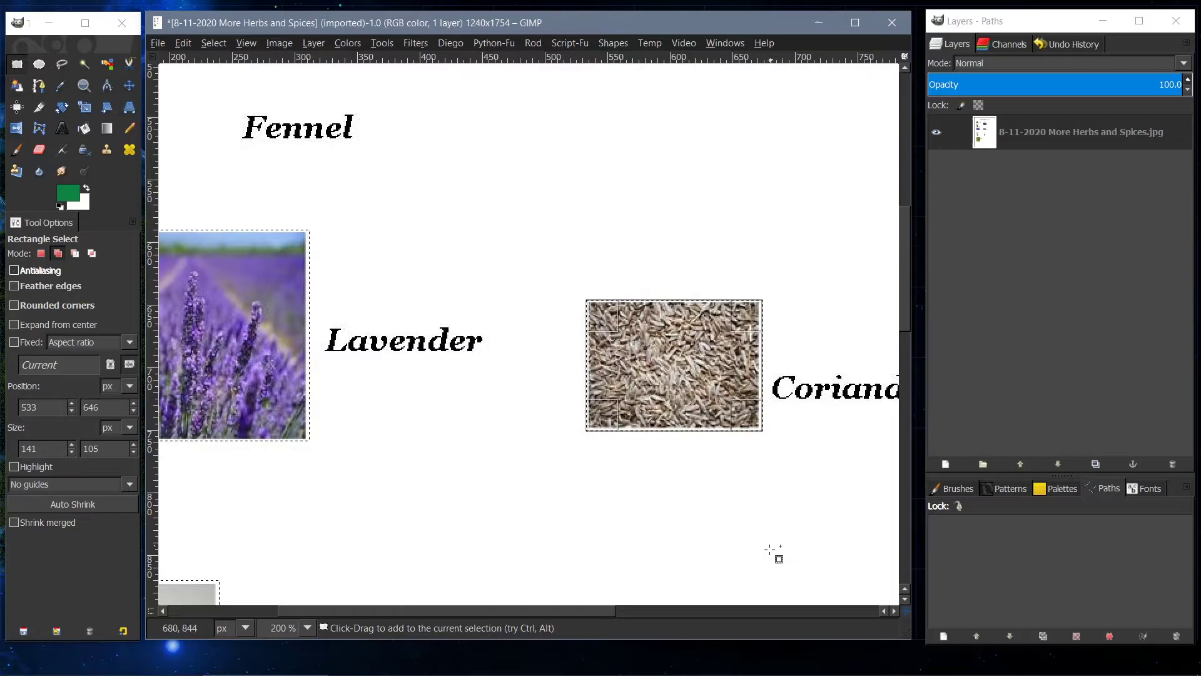
scroll(left, 3)
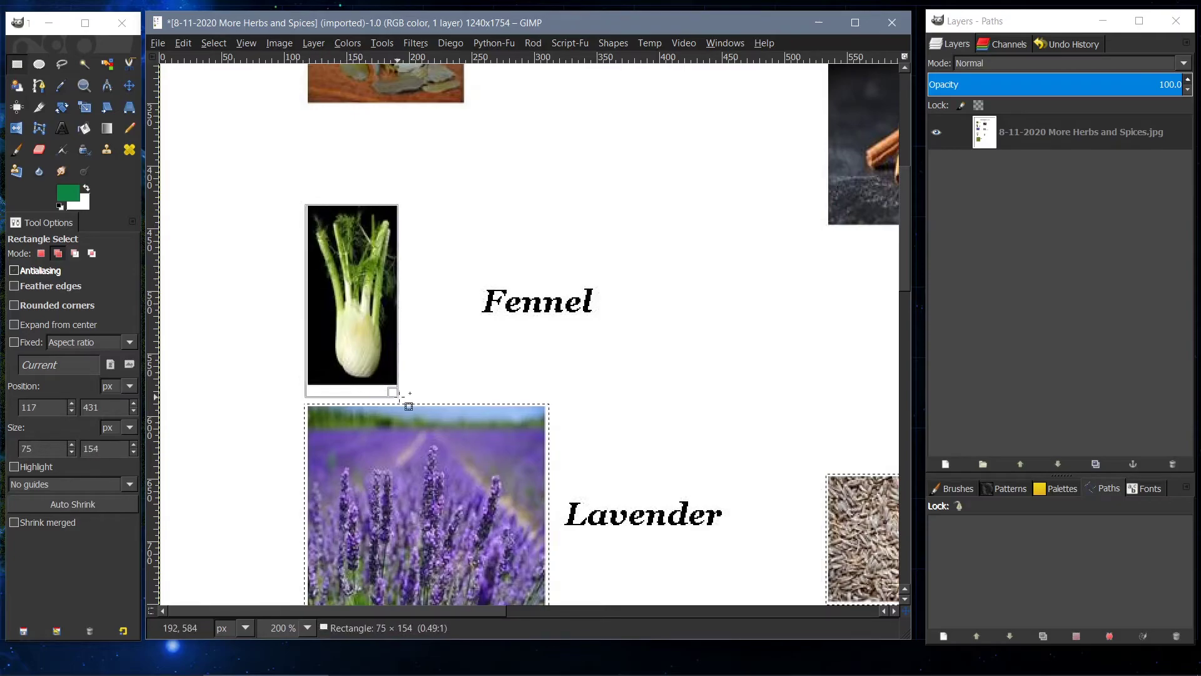
drag(392, 392, 393, 385)
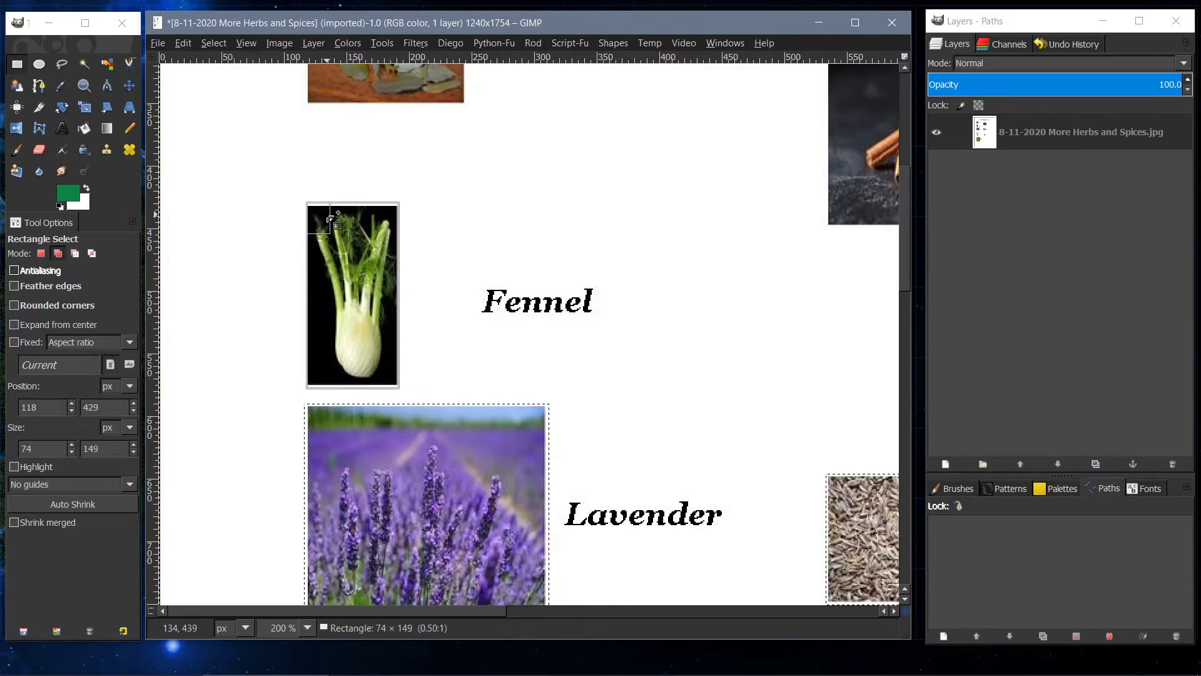
drag(331, 222, 321, 280)
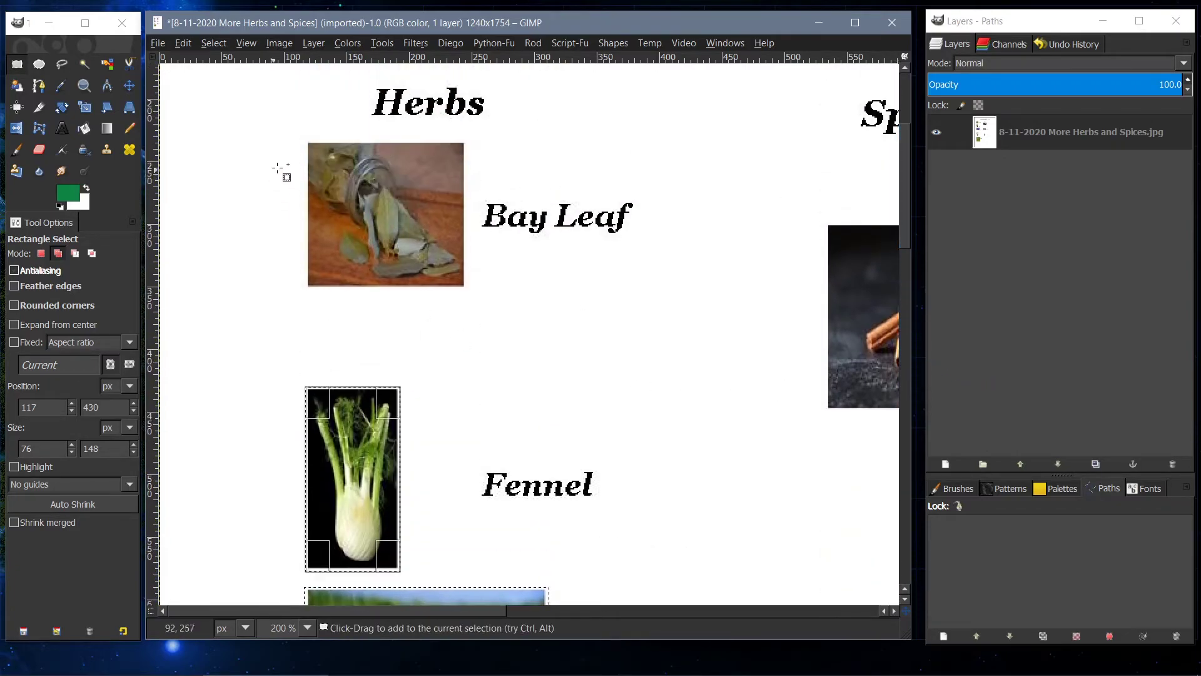
drag(308, 145, 461, 272)
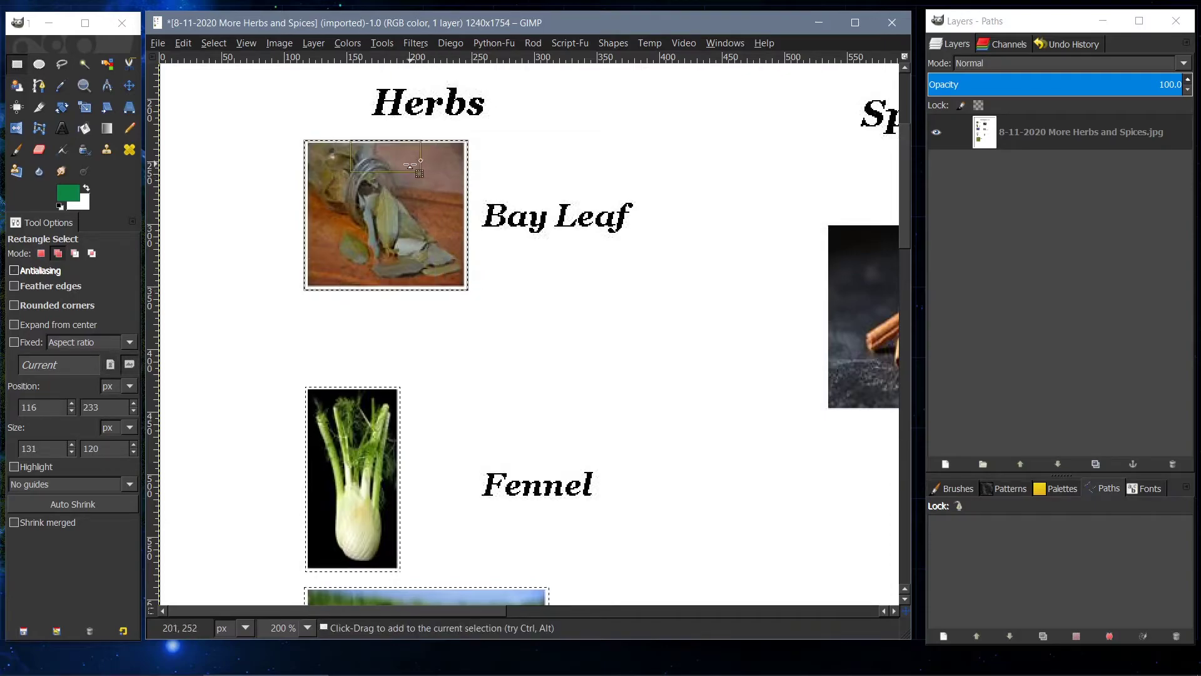
scroll(right, 3)
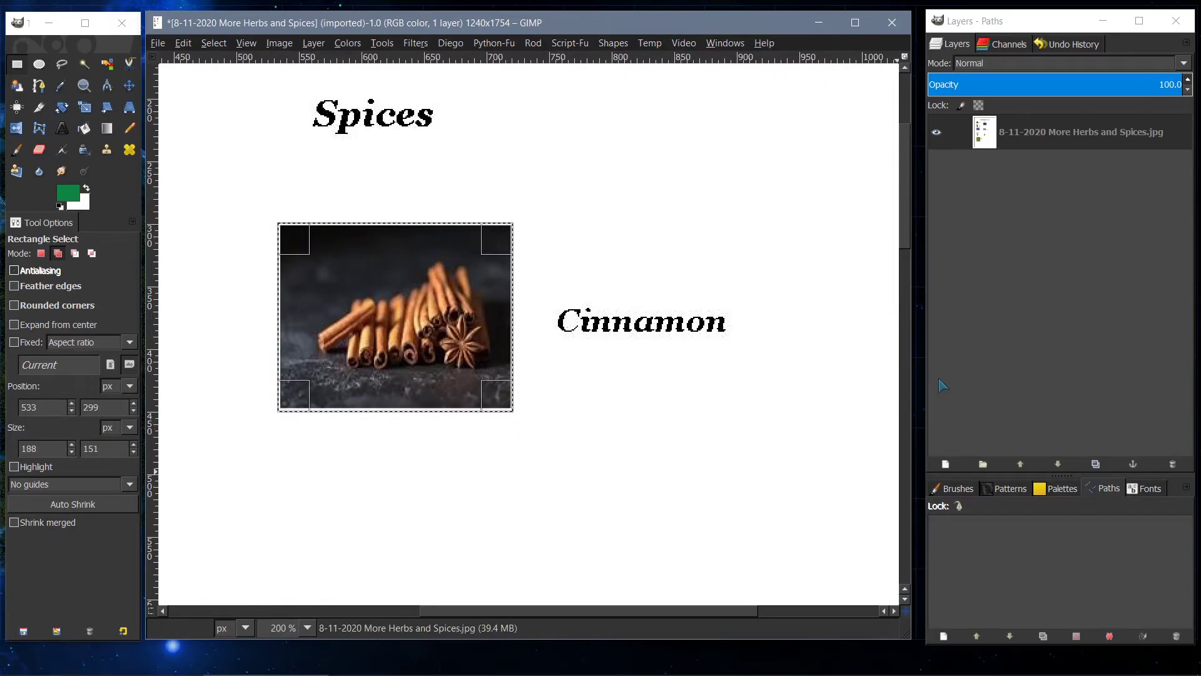
scroll(down, 3)
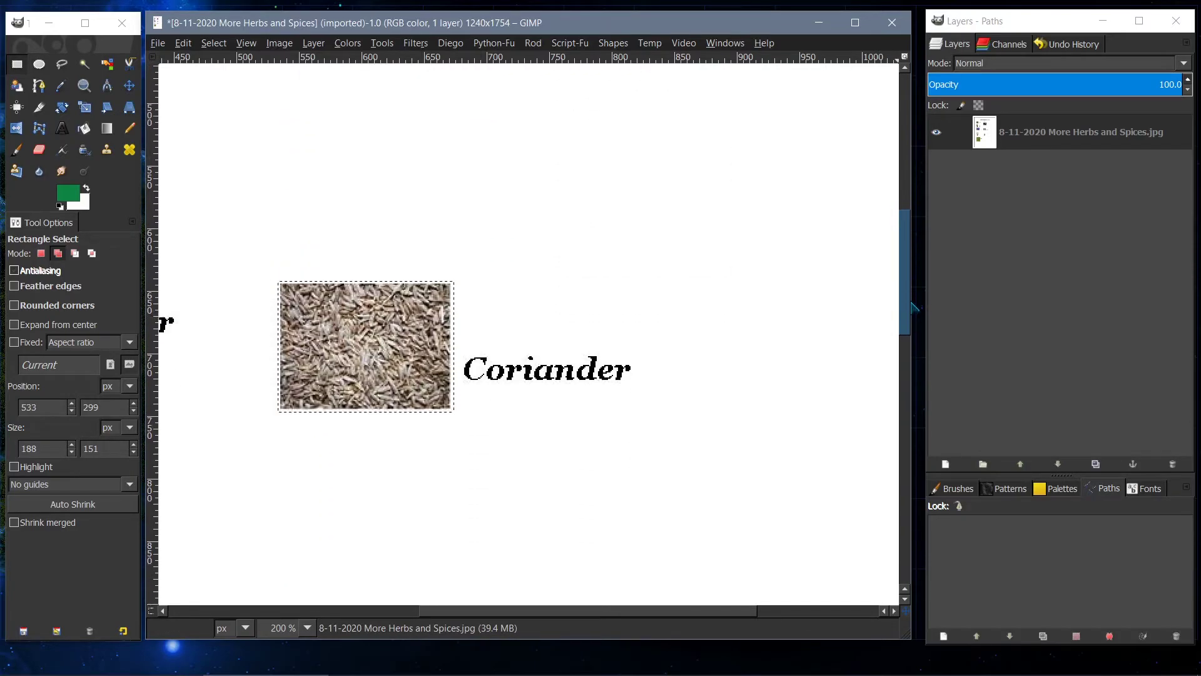
scroll(down, 3)
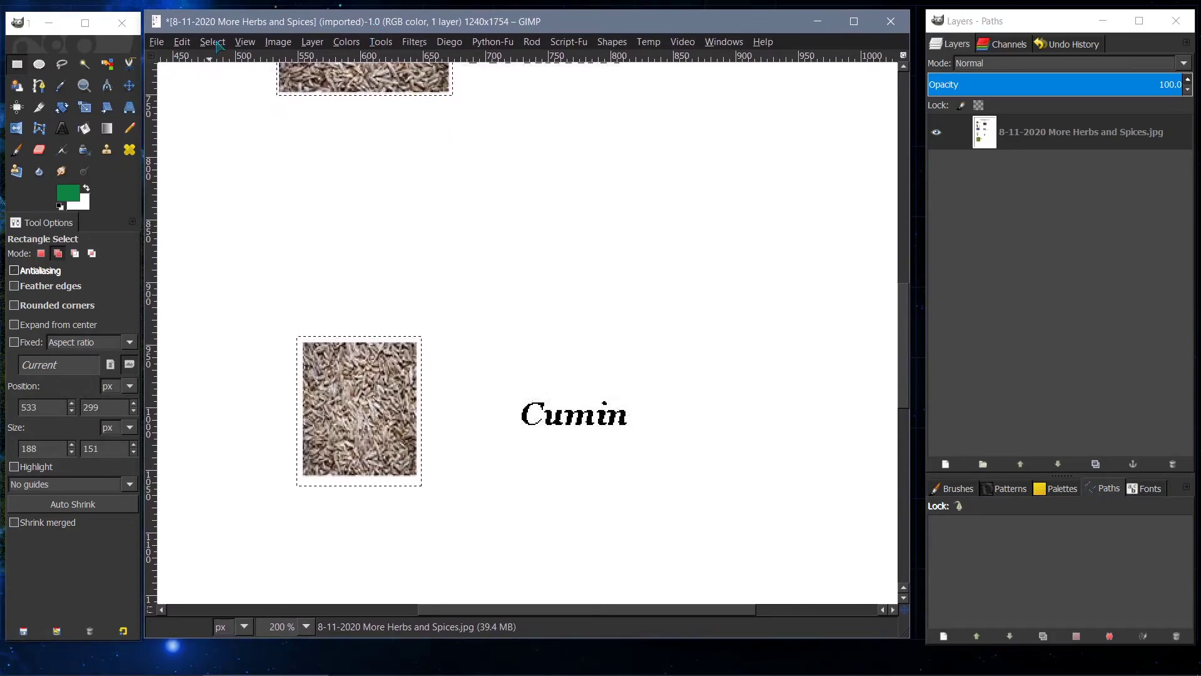
- Invert the selection so the page outside the photos is selected
click(212, 41)
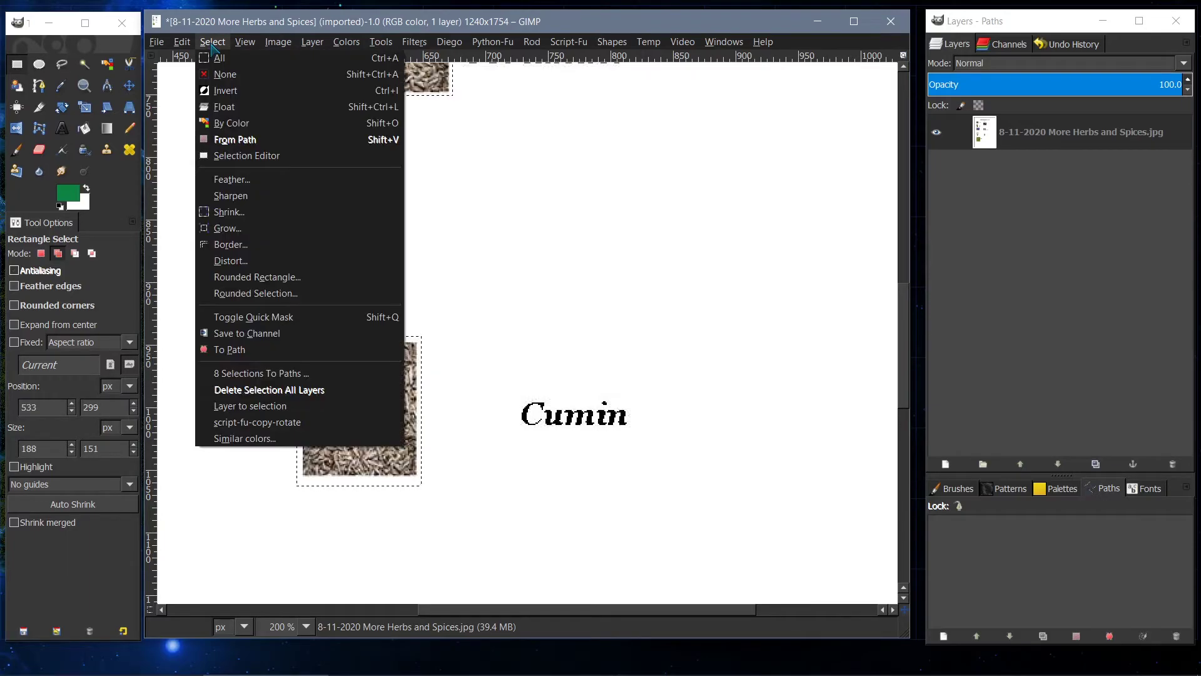
mouse_move(231, 178)
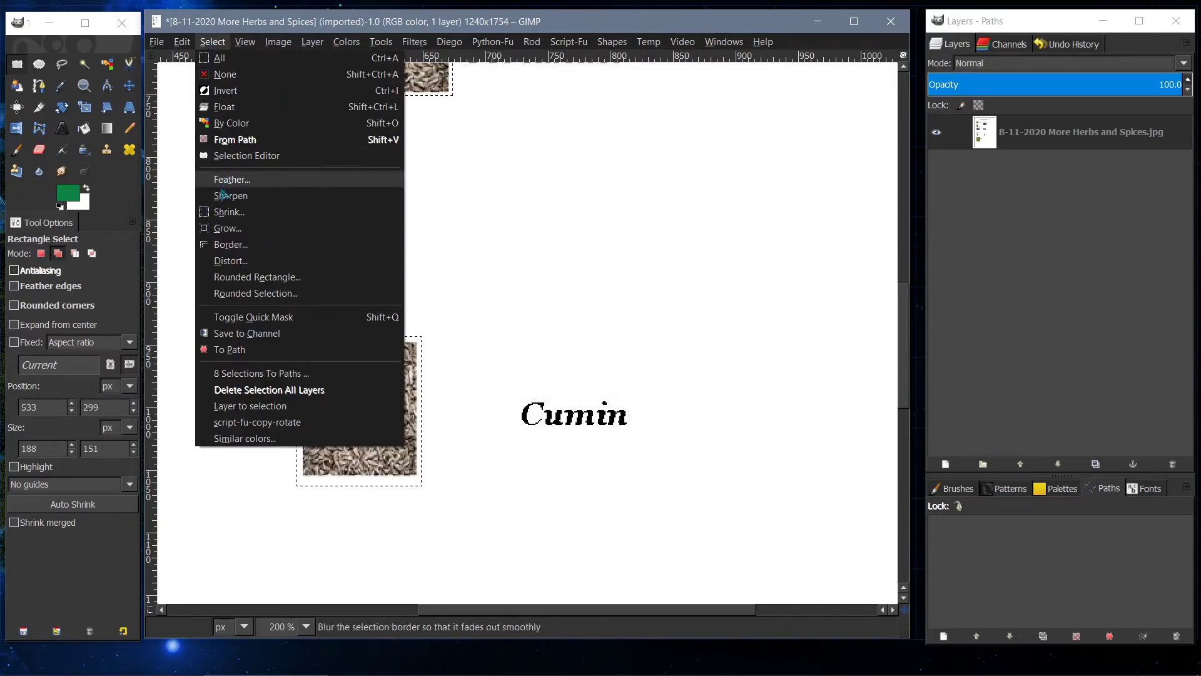
mouse_move(225, 90)
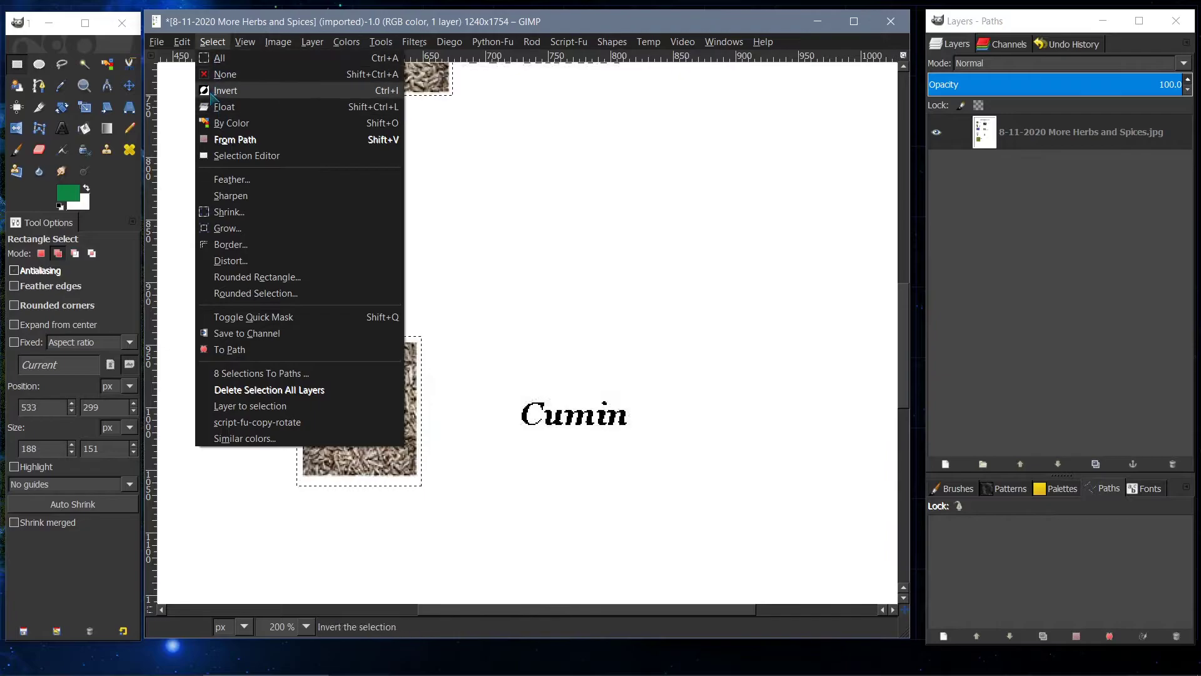
click(225, 90)
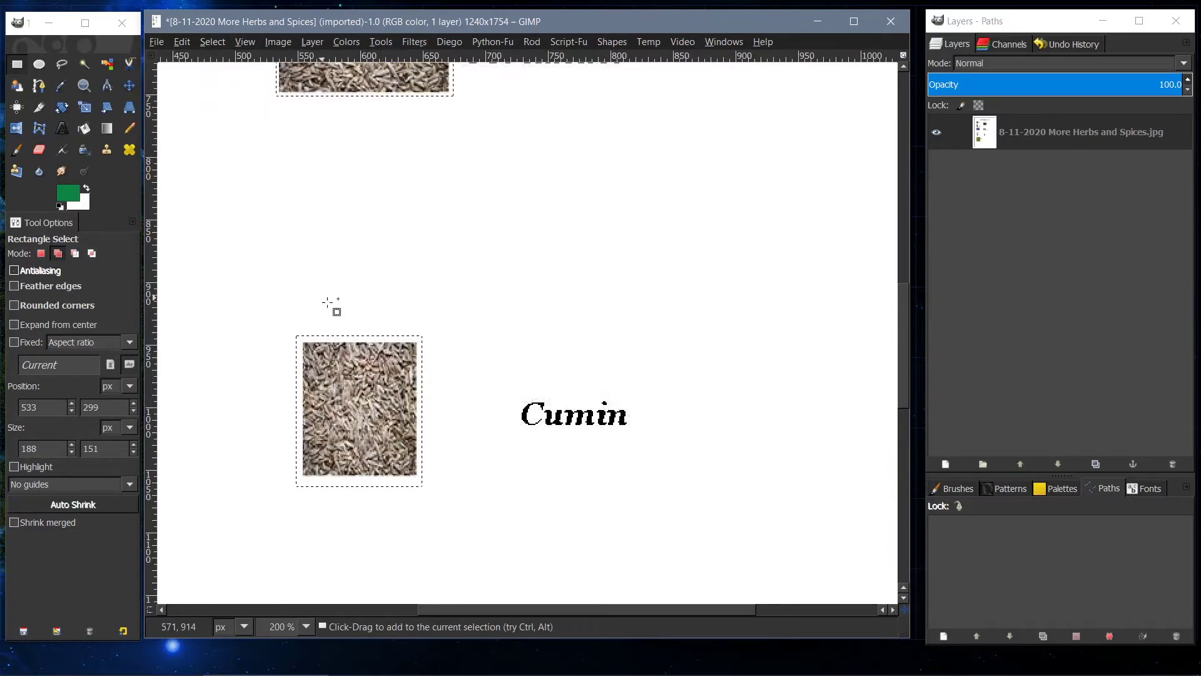
mouse_move(403, 450)
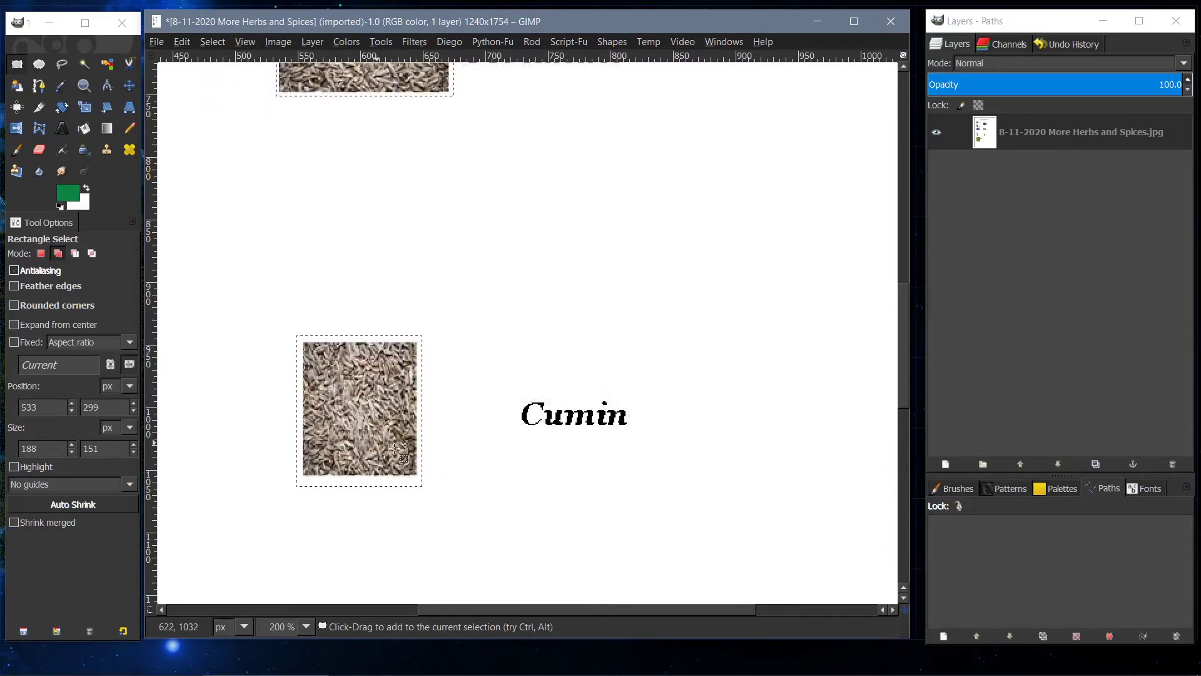
mouse_move(402, 543)
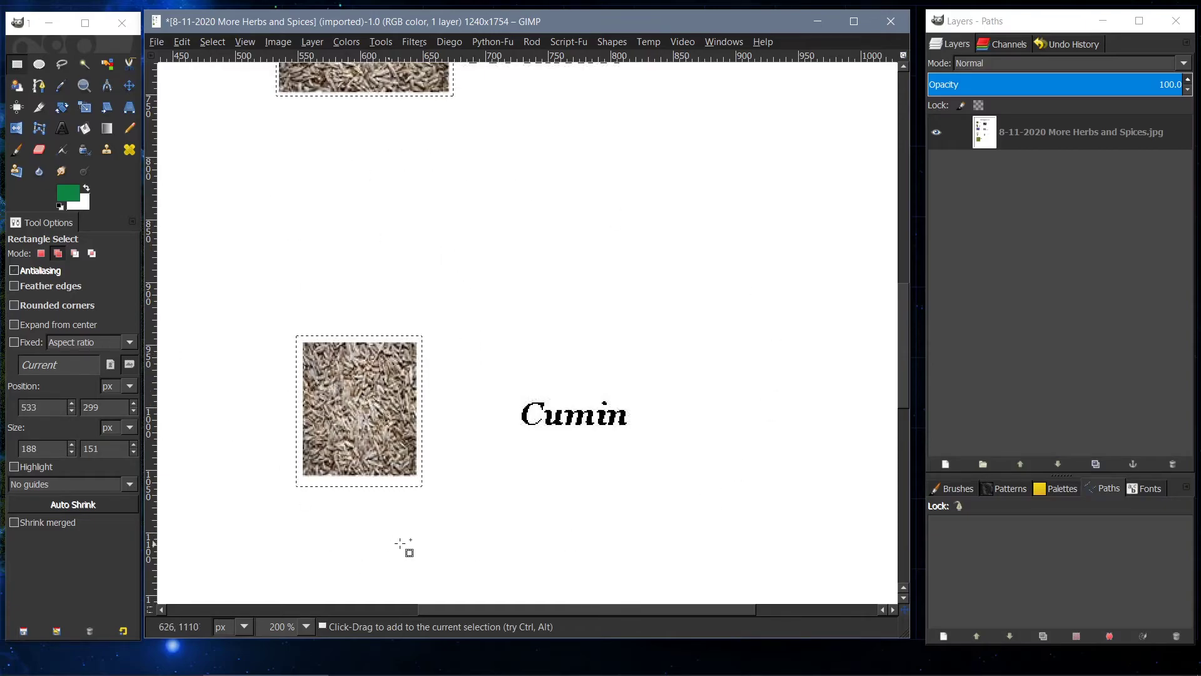
mouse_move(570, 314)
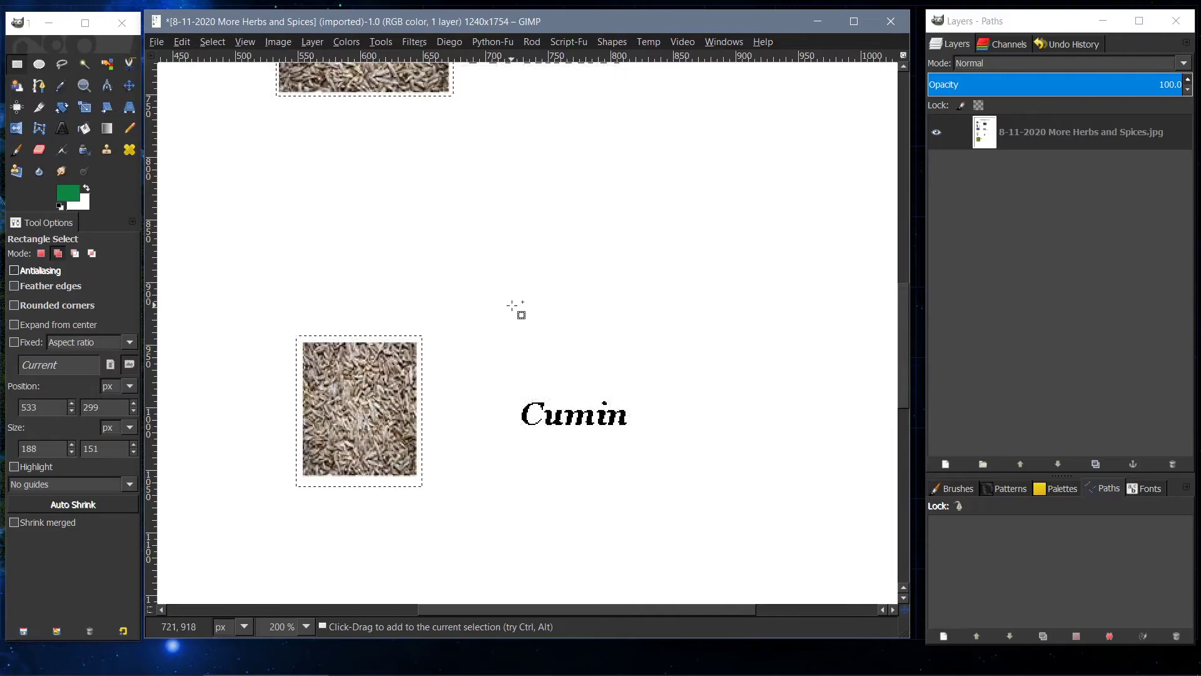
click(346, 41)
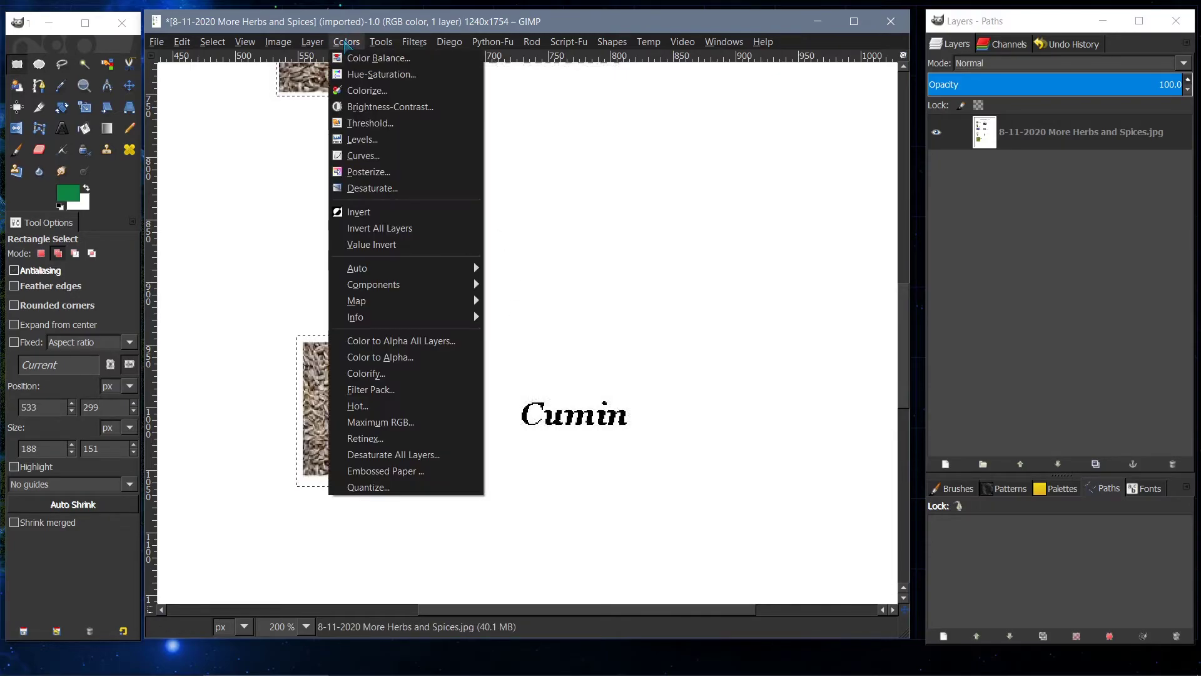
- Invert colours outside the photos, turning the page black with white text
click(358, 212)
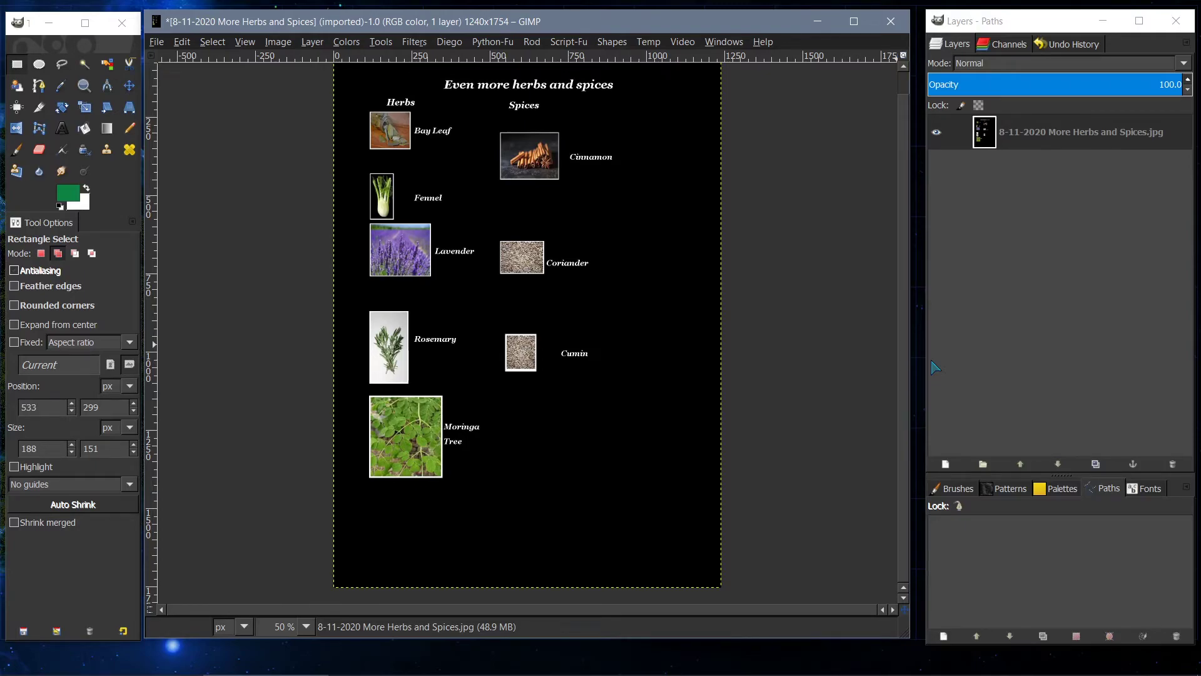
mouse_move(919, 339)
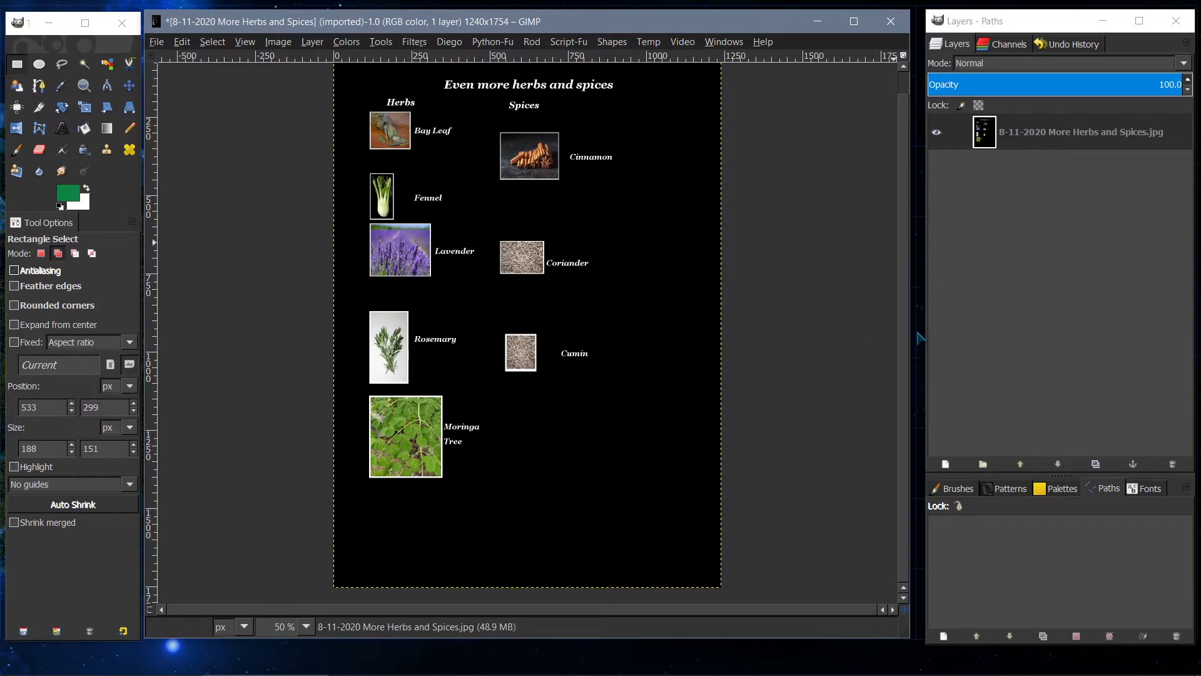
scroll(down, 3)
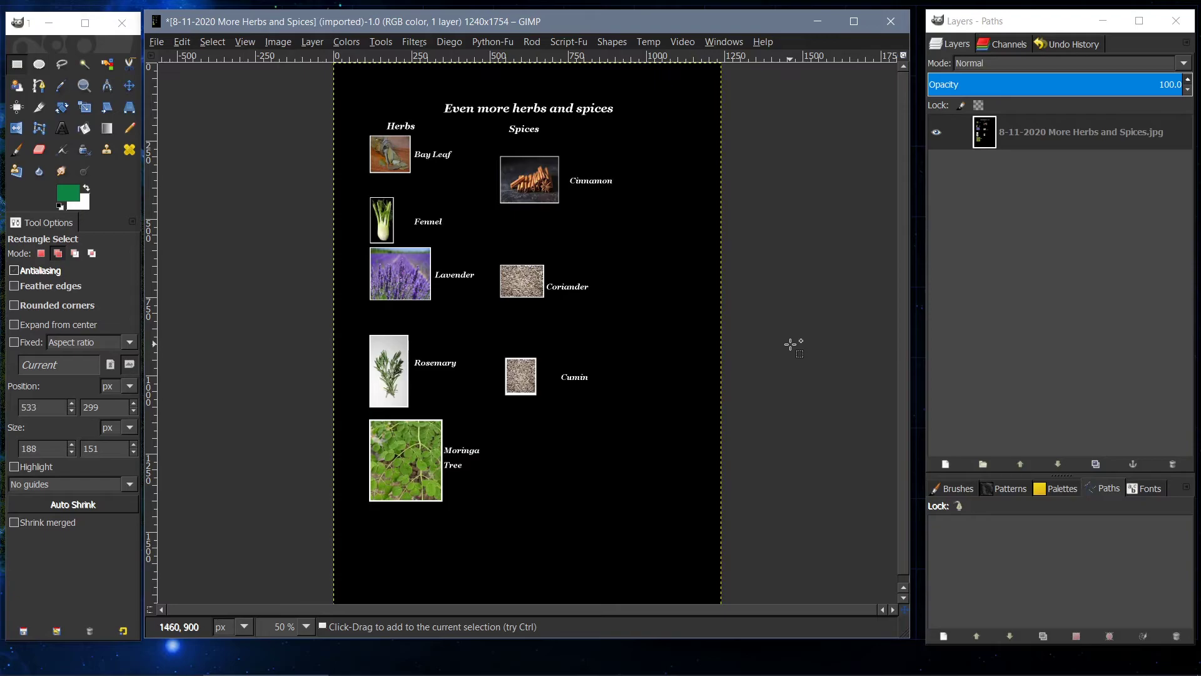
mouse_move(799, 331)
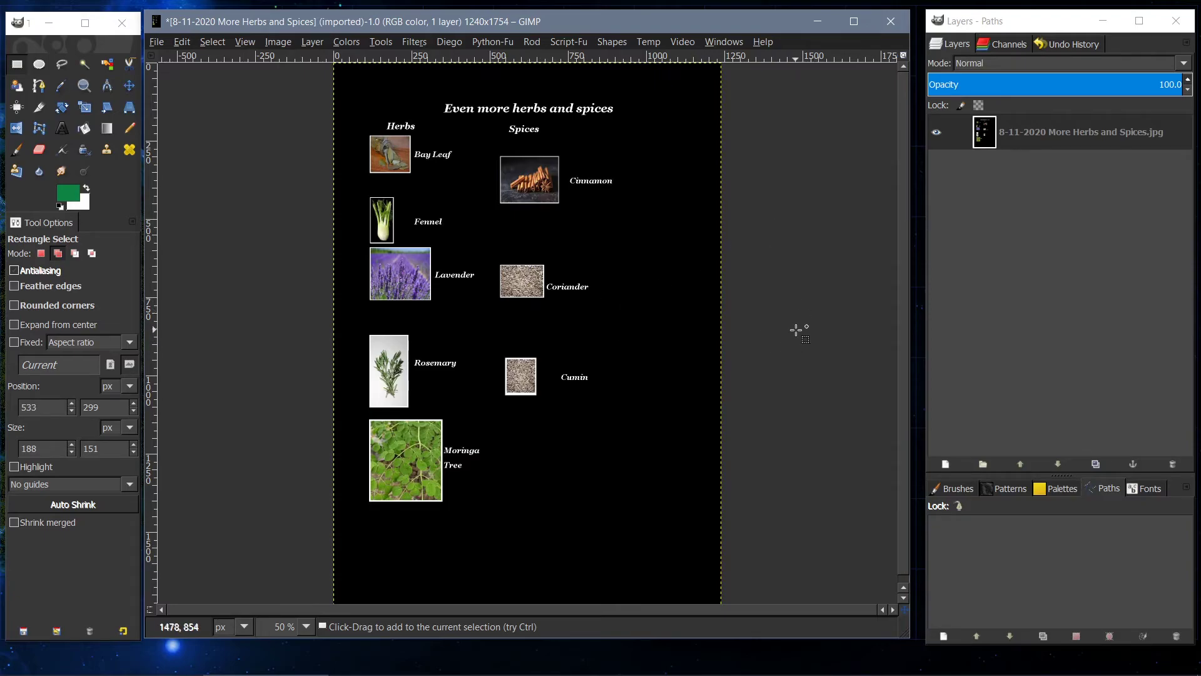